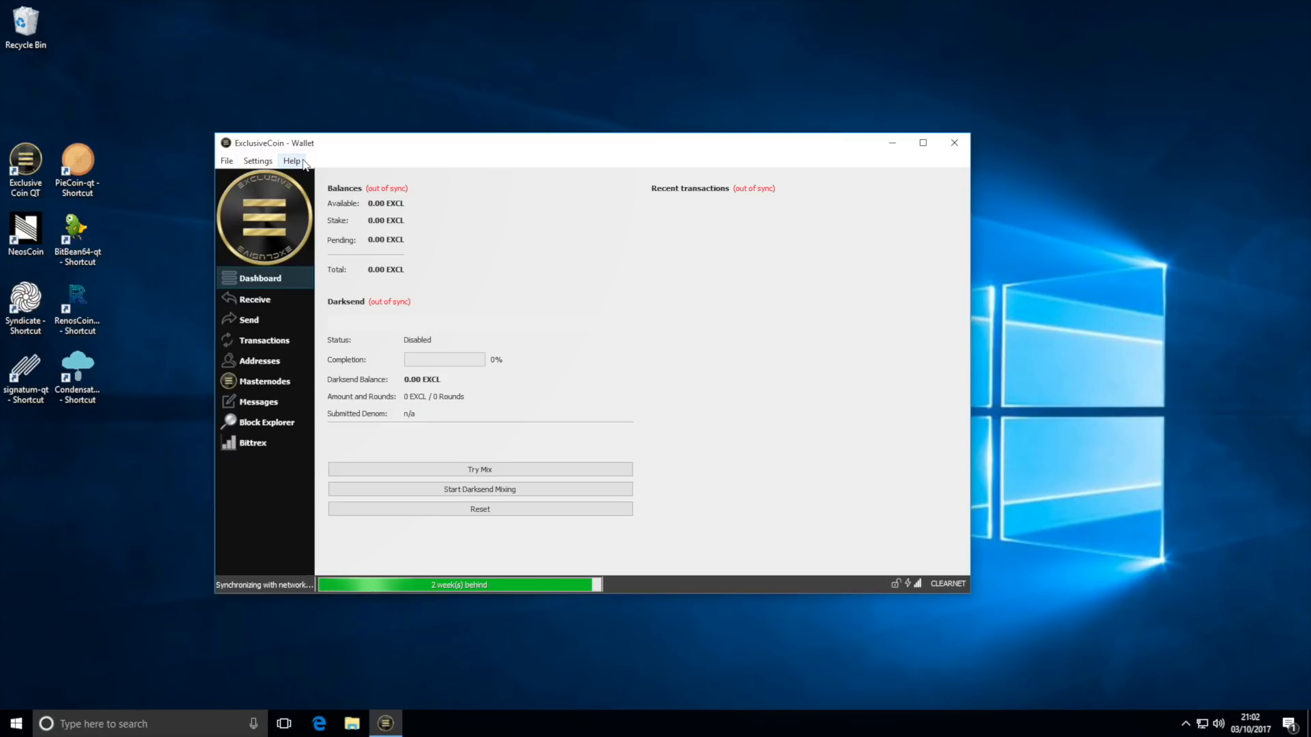
mouse_move(320, 182)
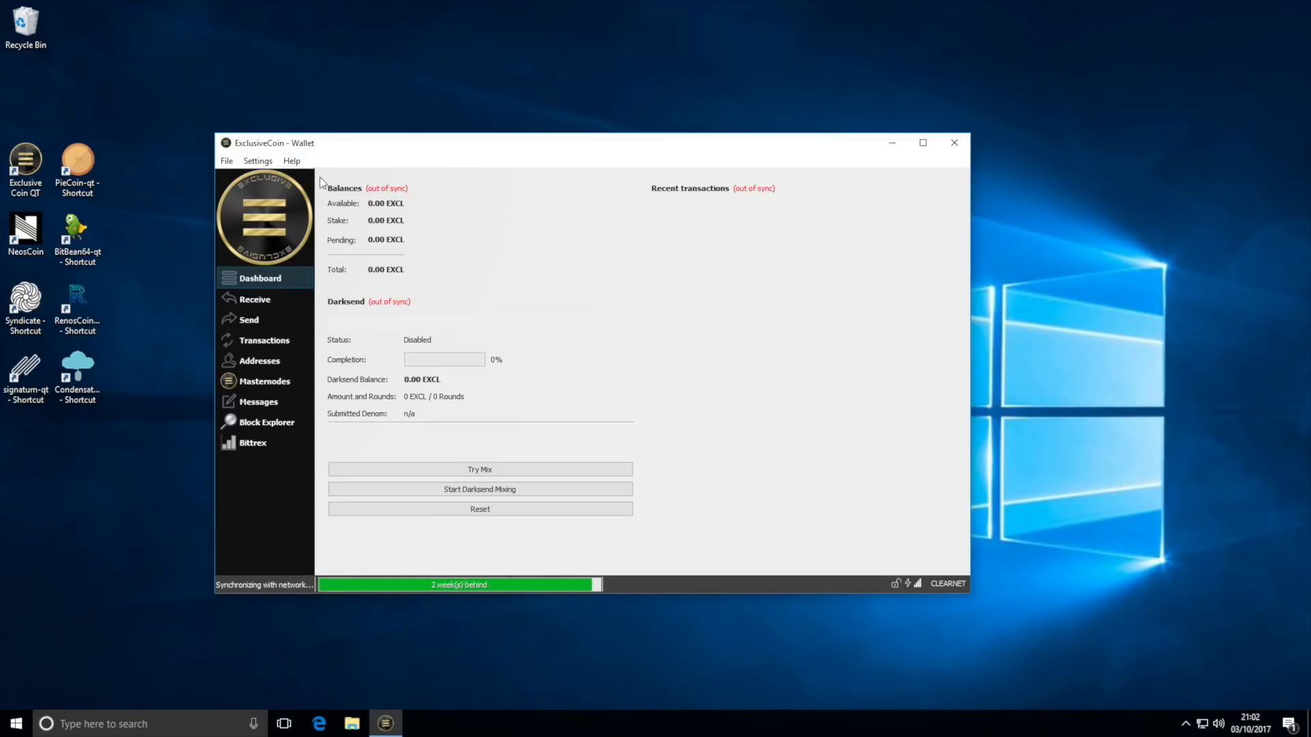
mouse_move(425, 592)
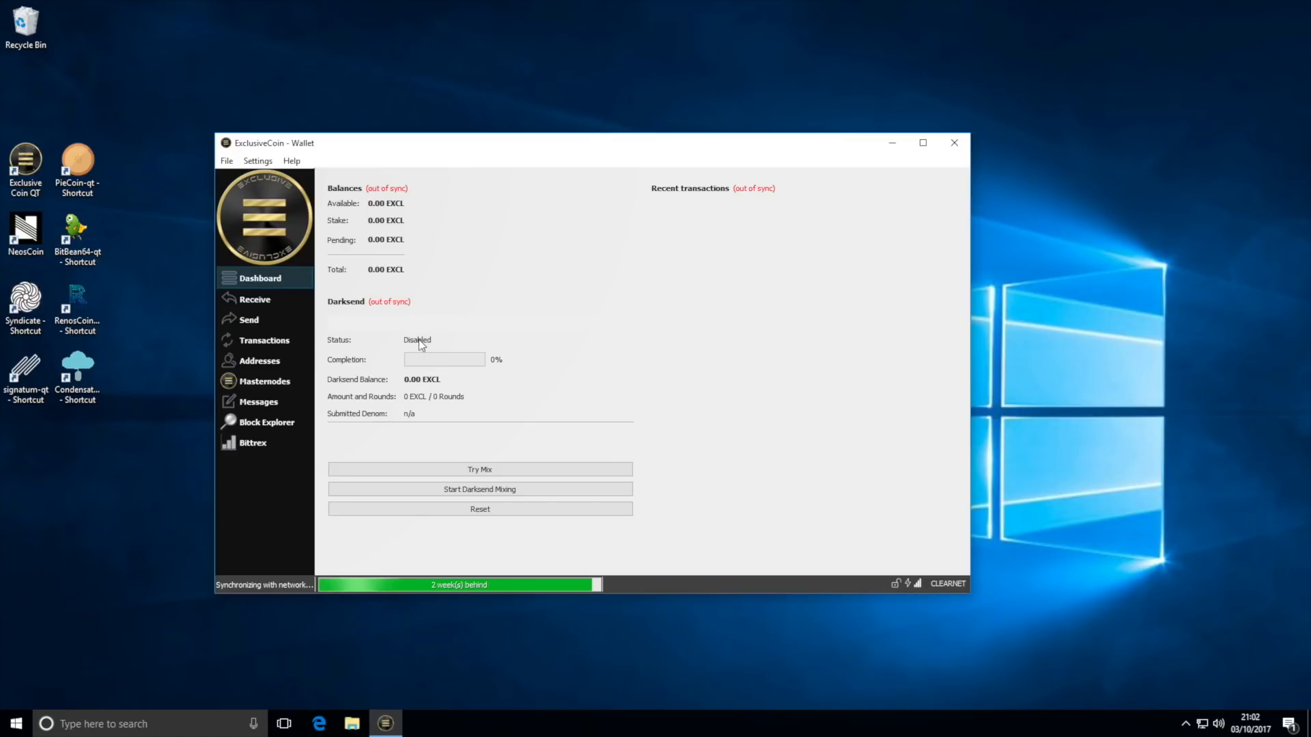
mouse_move(418, 33)
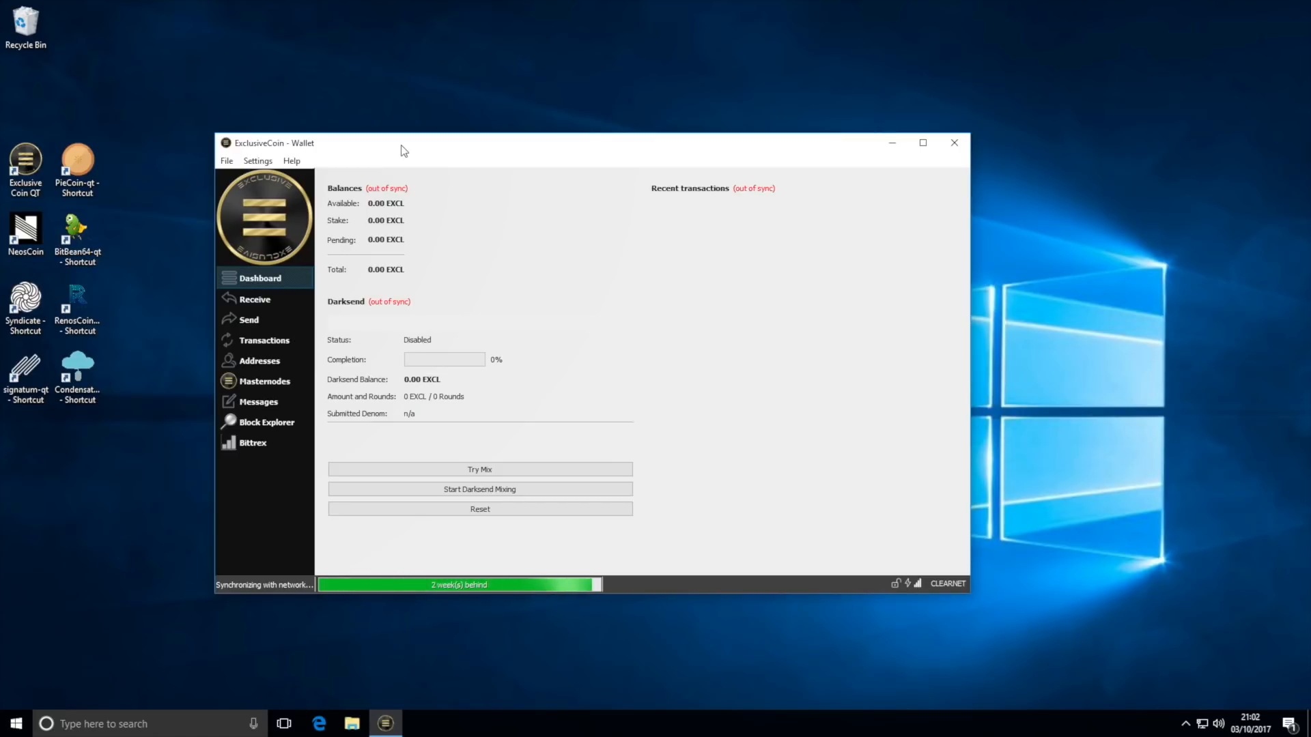
mouse_move(166, 716)
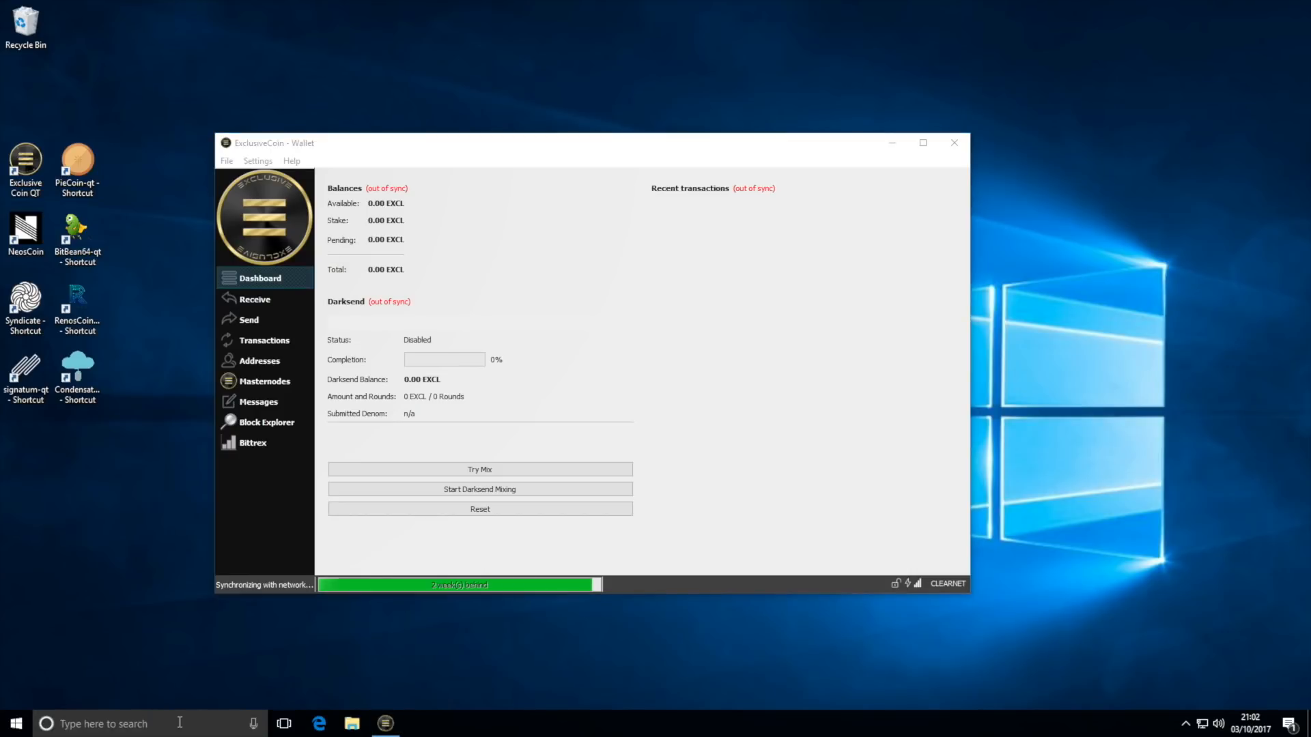
Leave the syncing dashboard and bring up the Windows taskbar search panel.
left_click(46, 723)
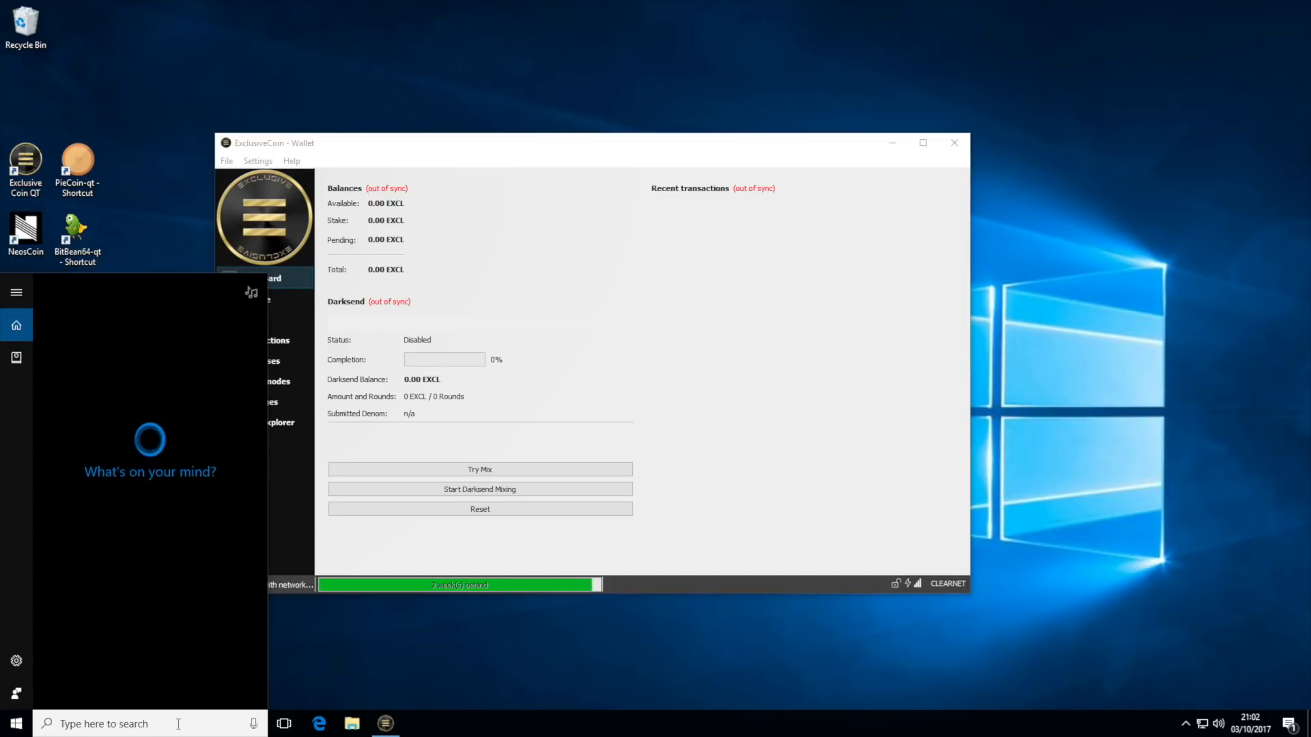
Launch Run from search and open %appdata% to reach the Roaming folder.
type("ru")
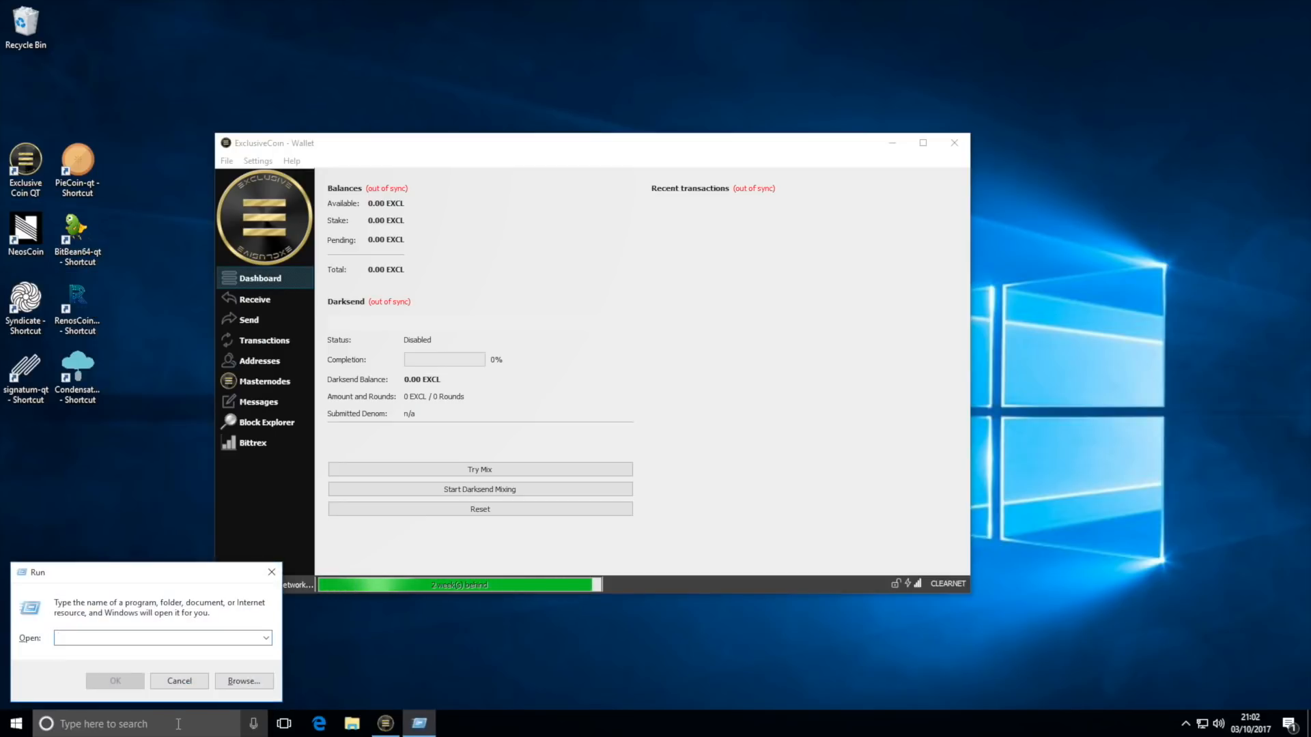
left_click(159, 638)
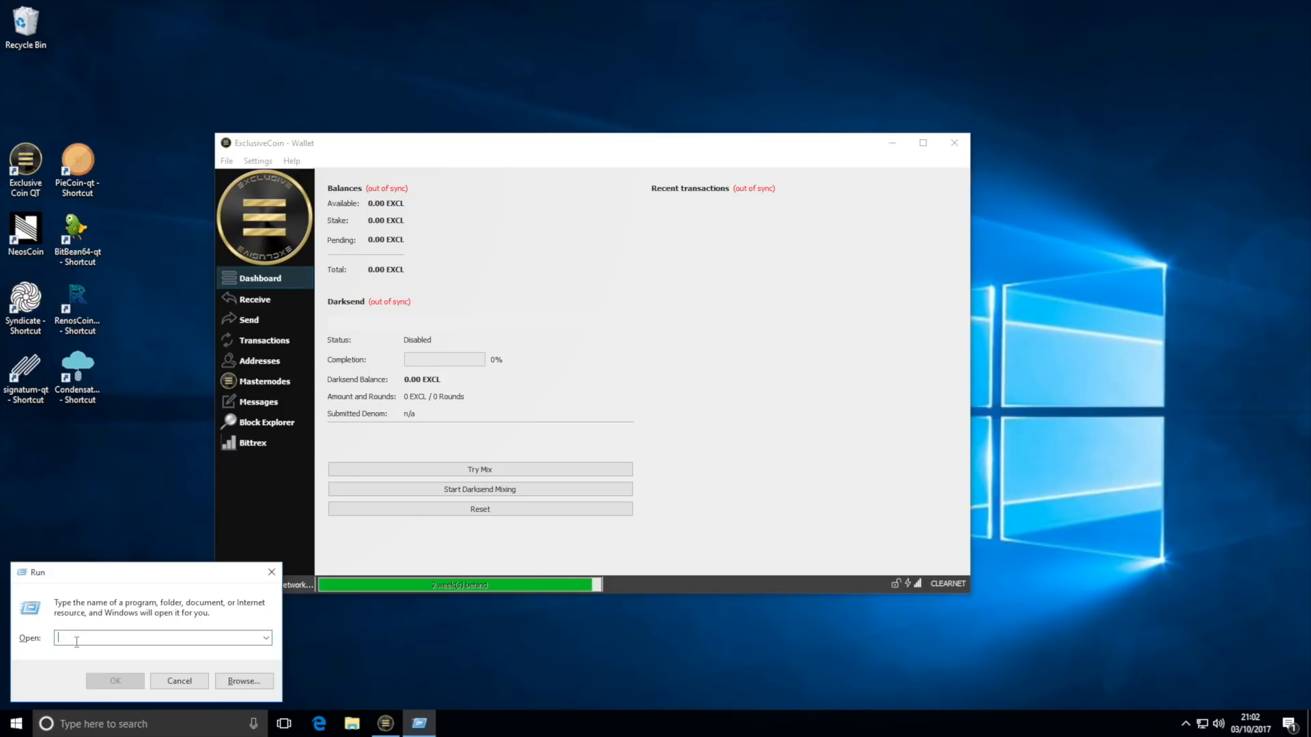
type("%")
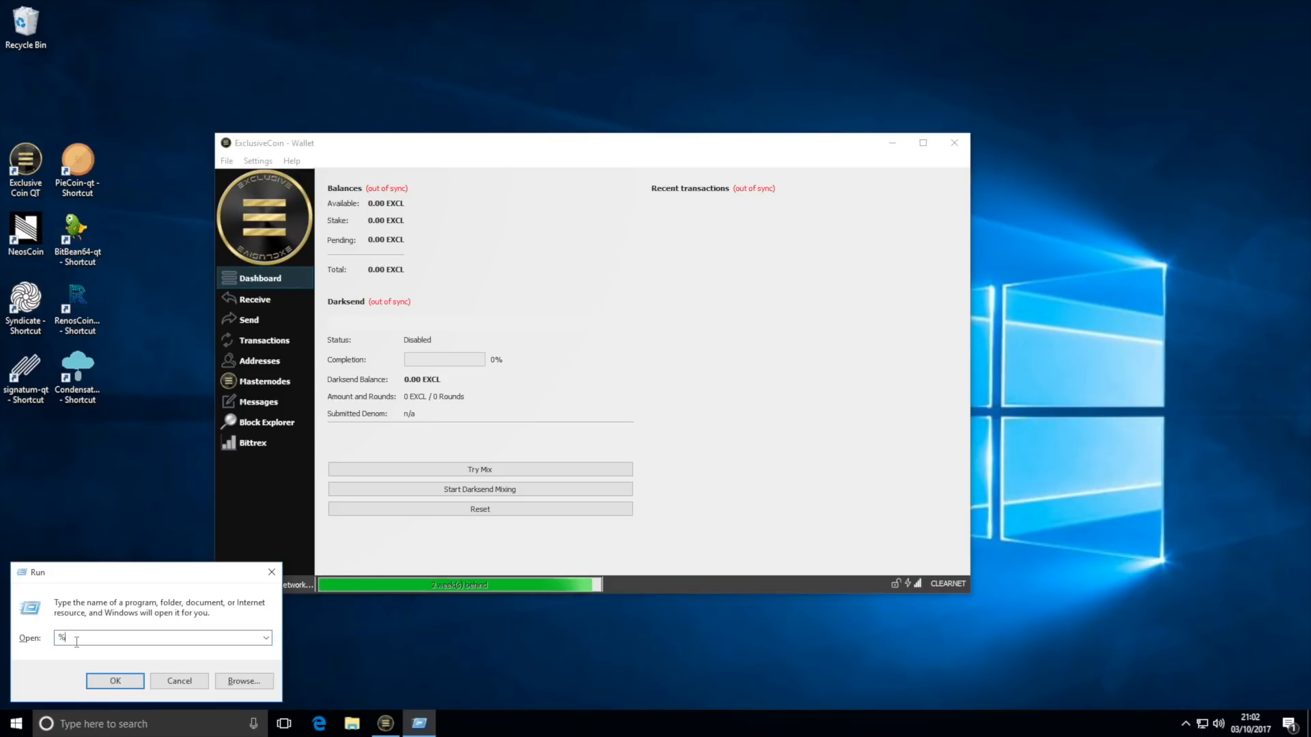
type("appdata%")
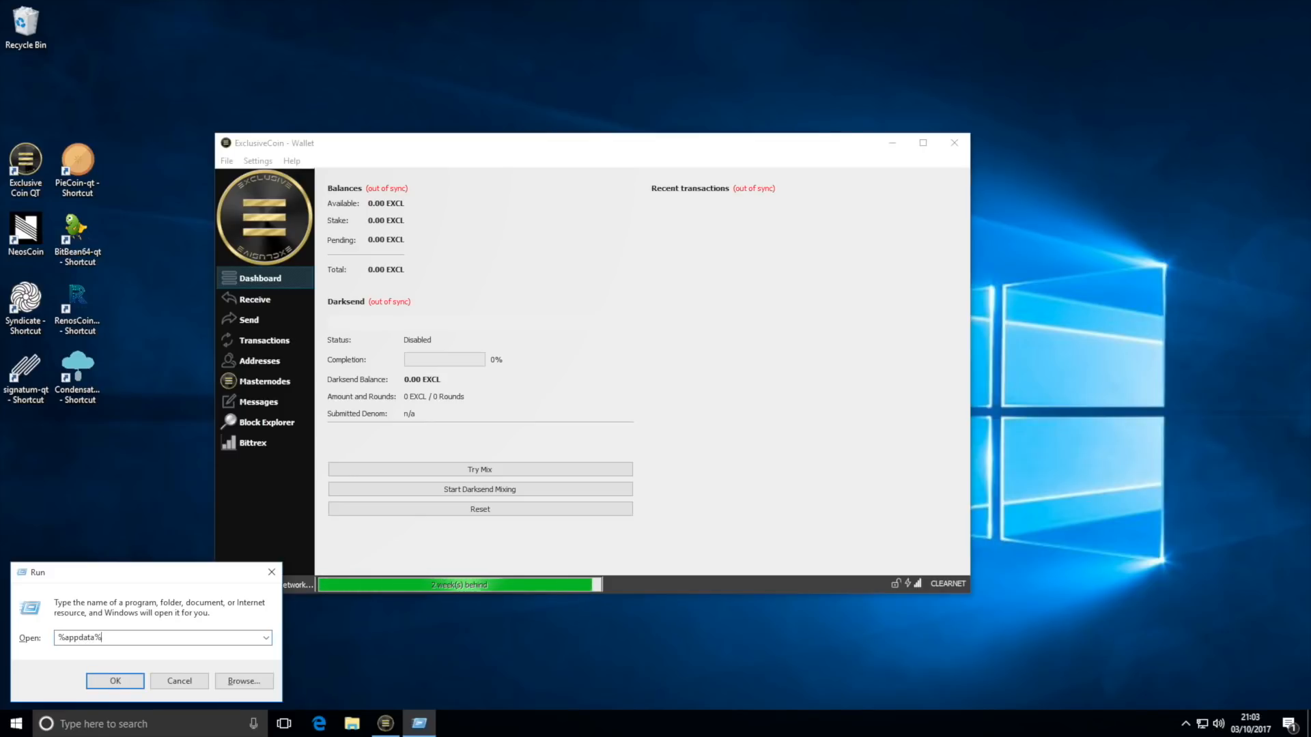
left_click(179, 680)
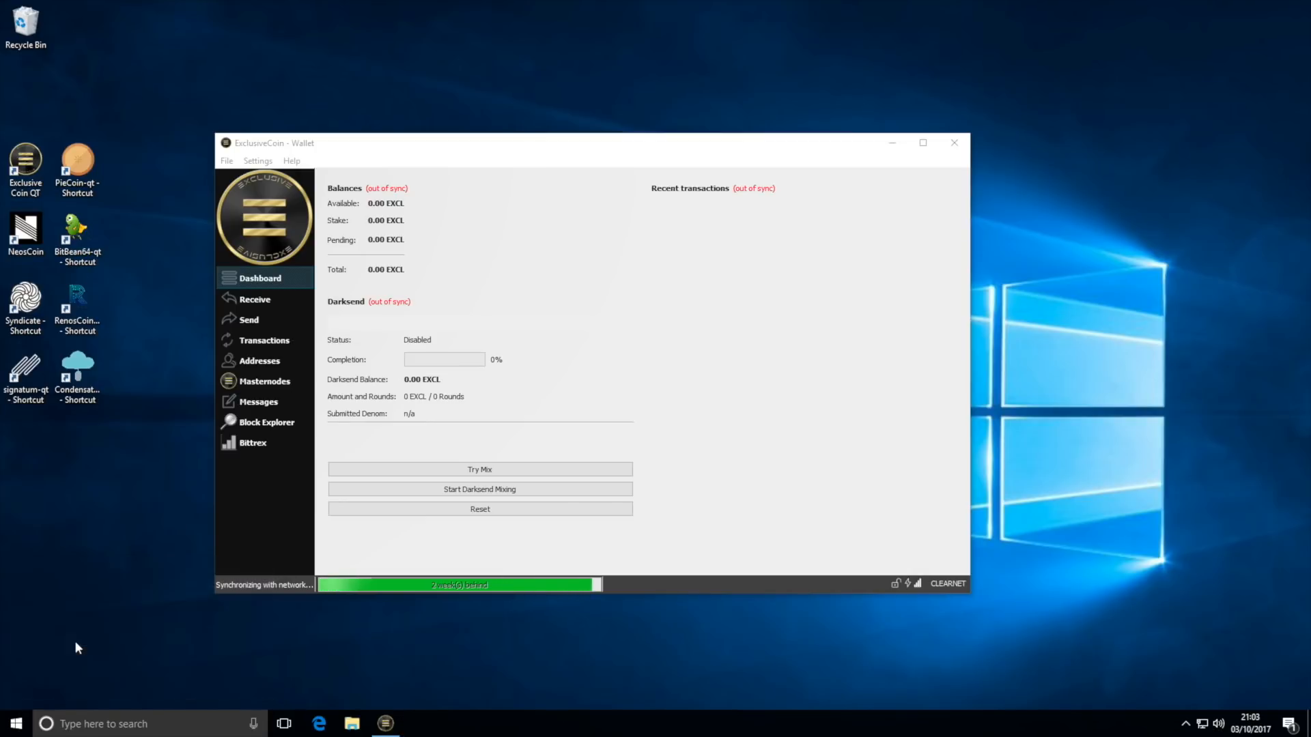
left_click(351, 724)
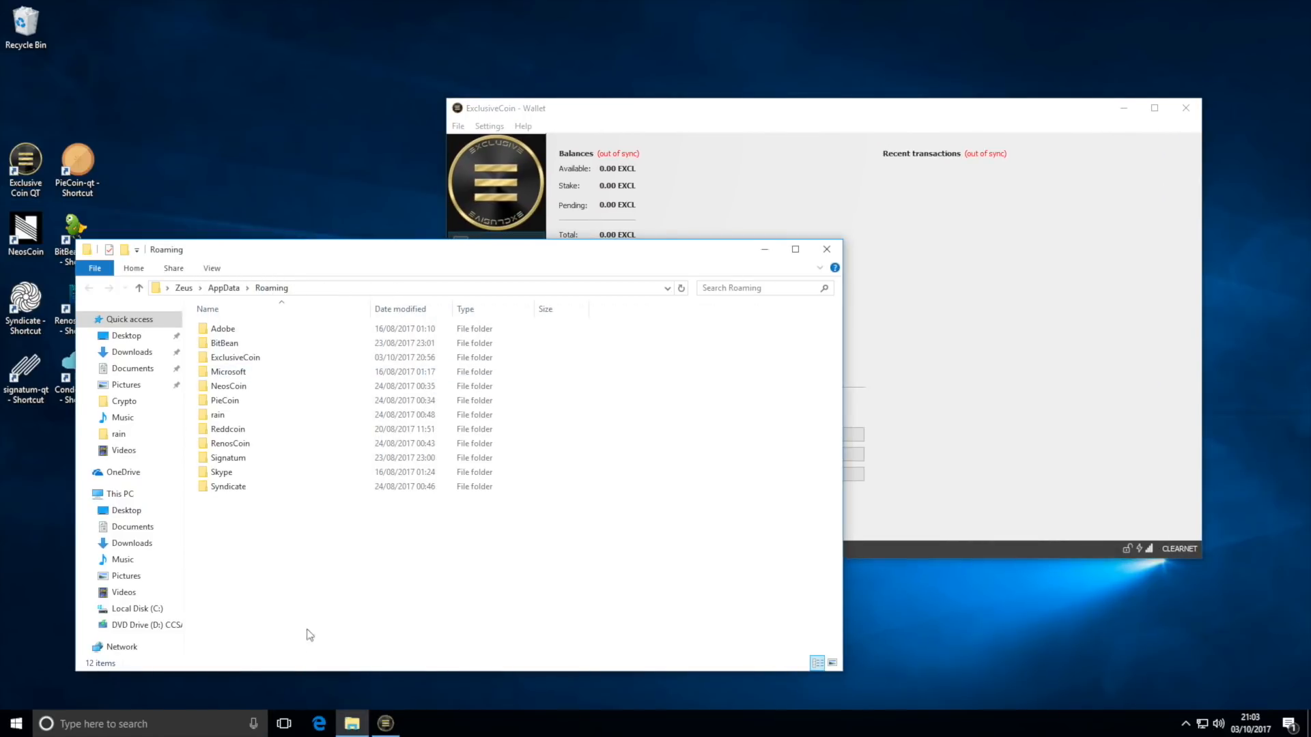
Browse the ExclusiveCoin data folder, select blk0001.dat, then close the Explorer window.
left_click(234, 357)
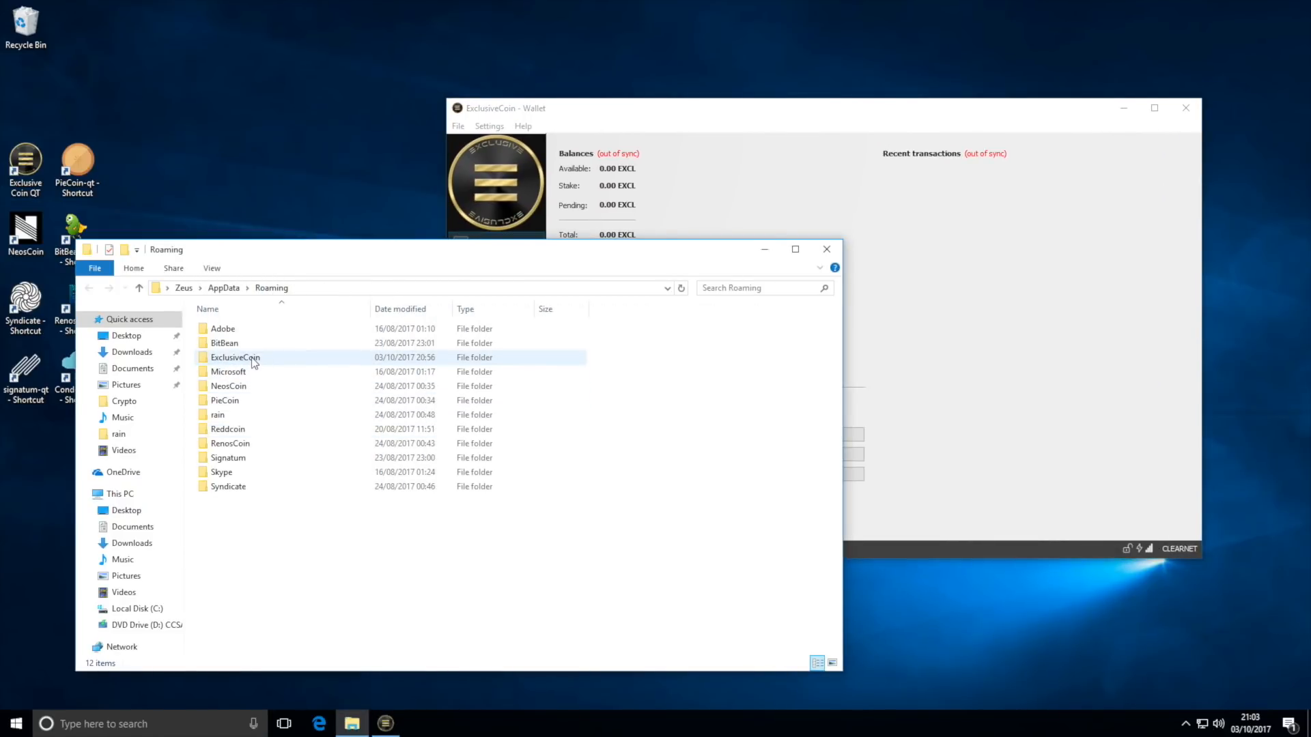
double_click(235, 357)
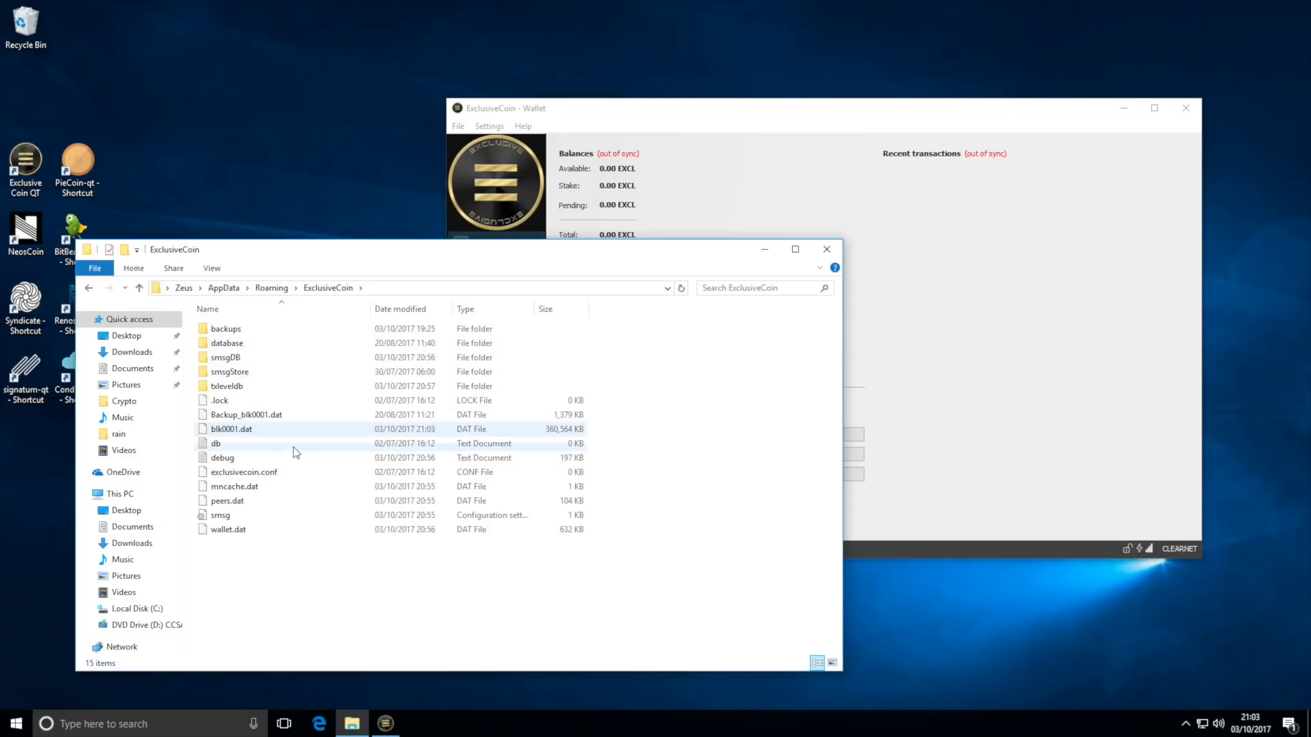
left_click(216, 443)
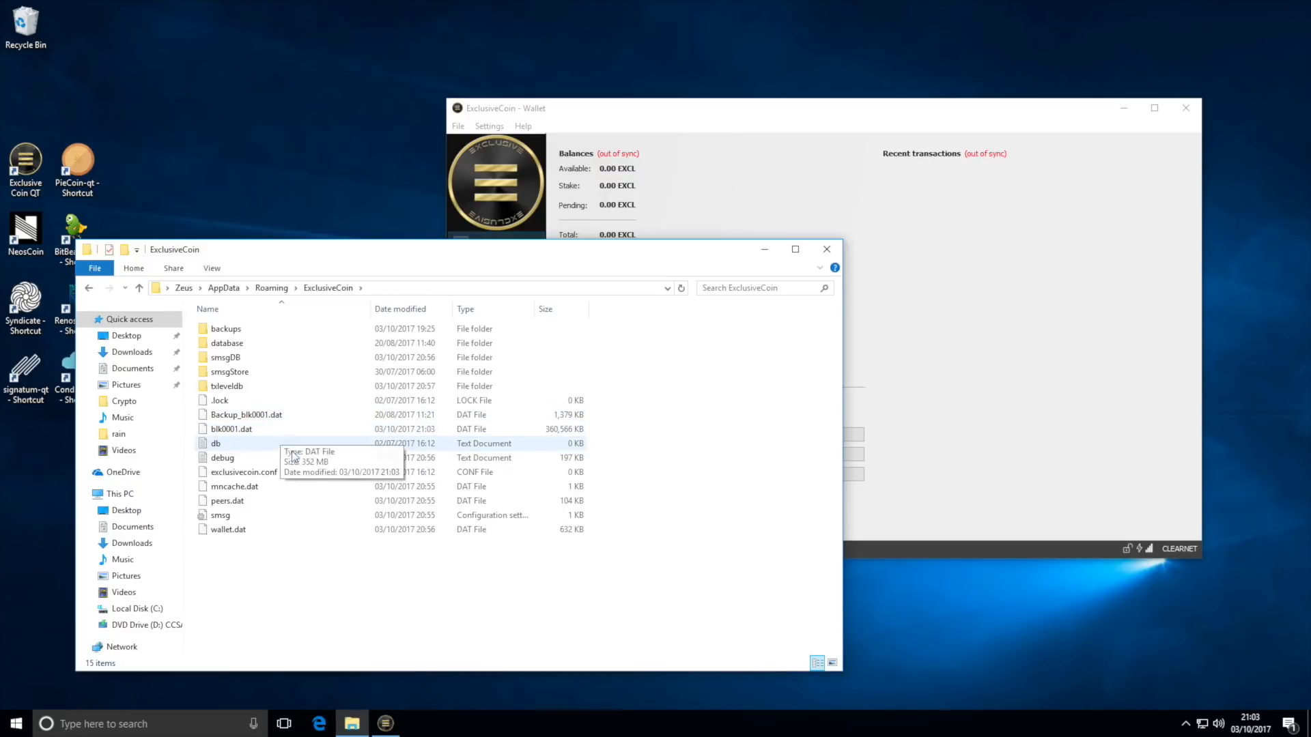
left_click(230, 429)
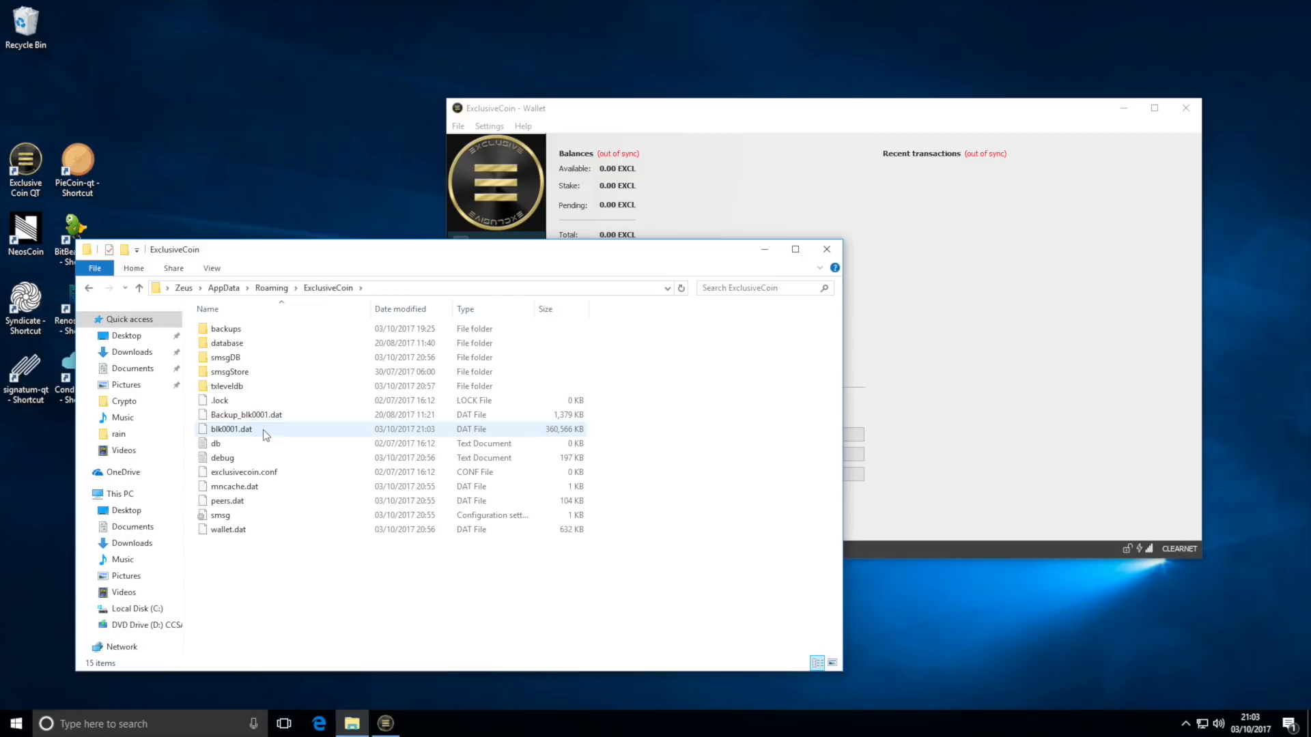
left_click(225, 357)
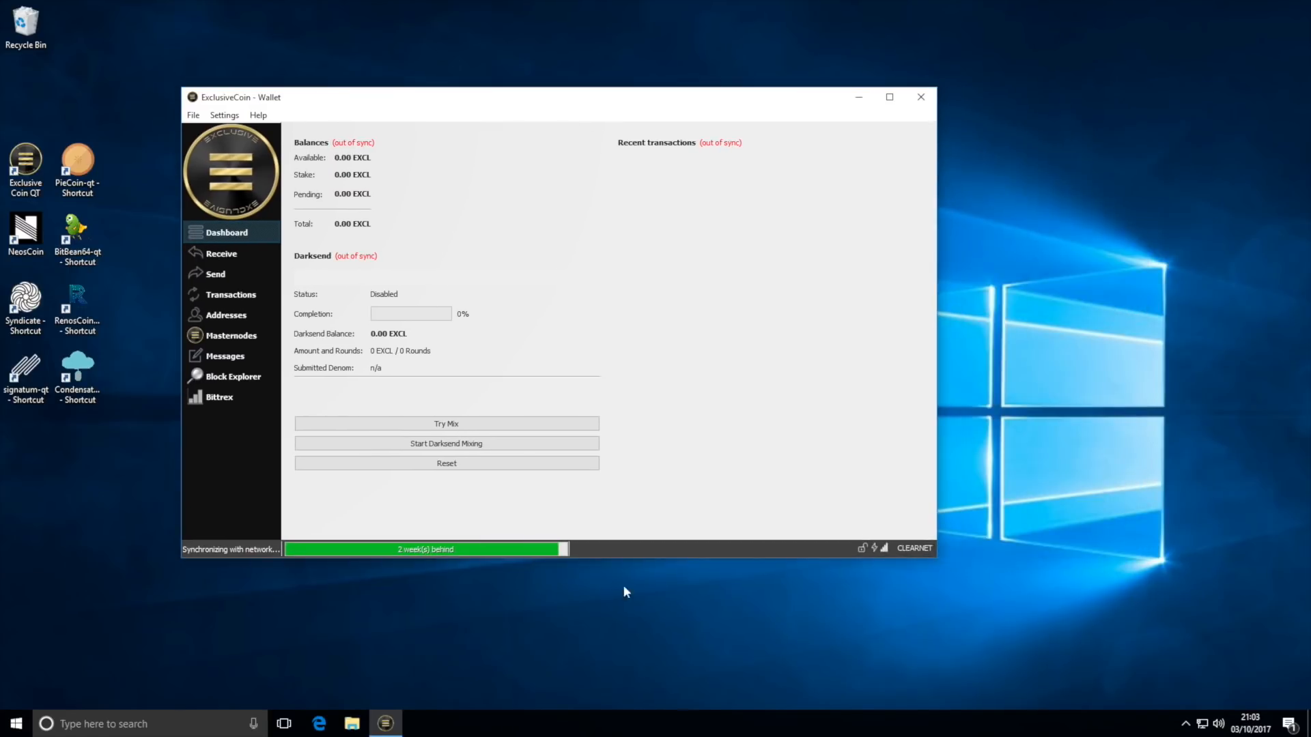
mouse_move(245, 144)
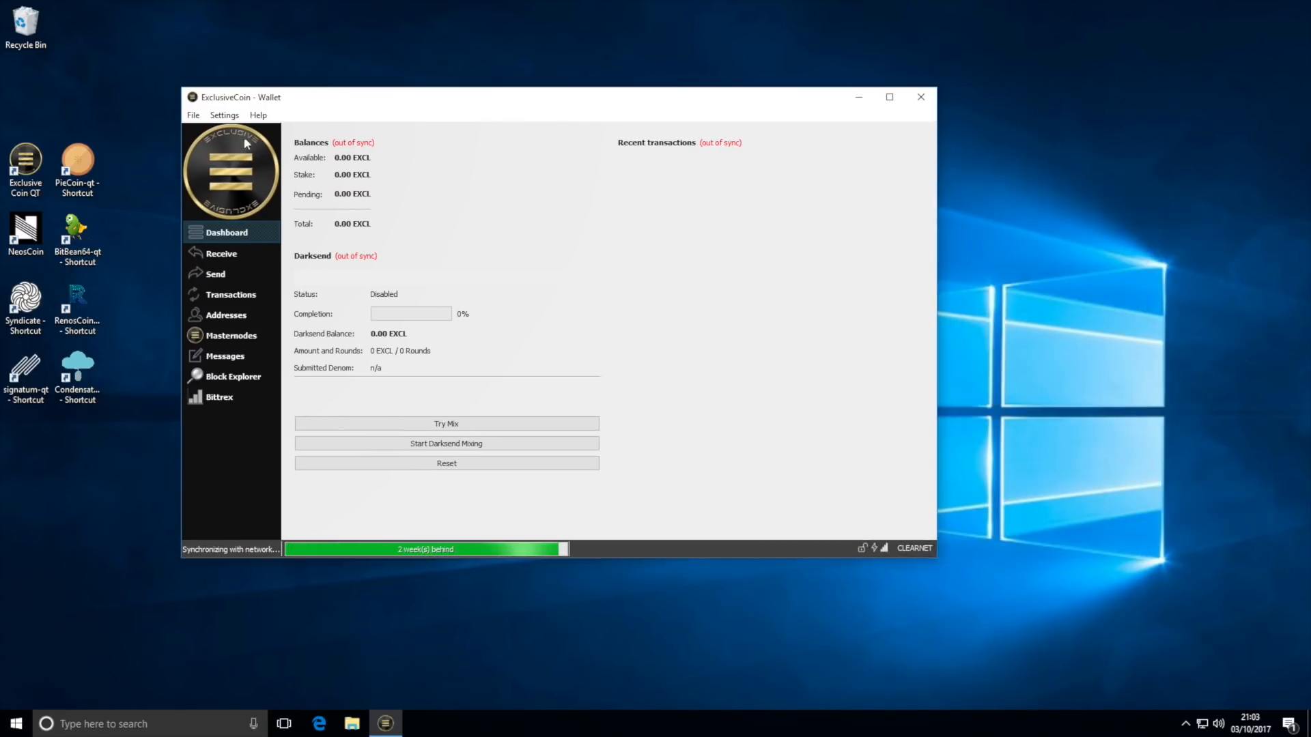
Enter a new passphrase twice in Settings > Encrypt Wallet and submit it.
left_click(223, 115)
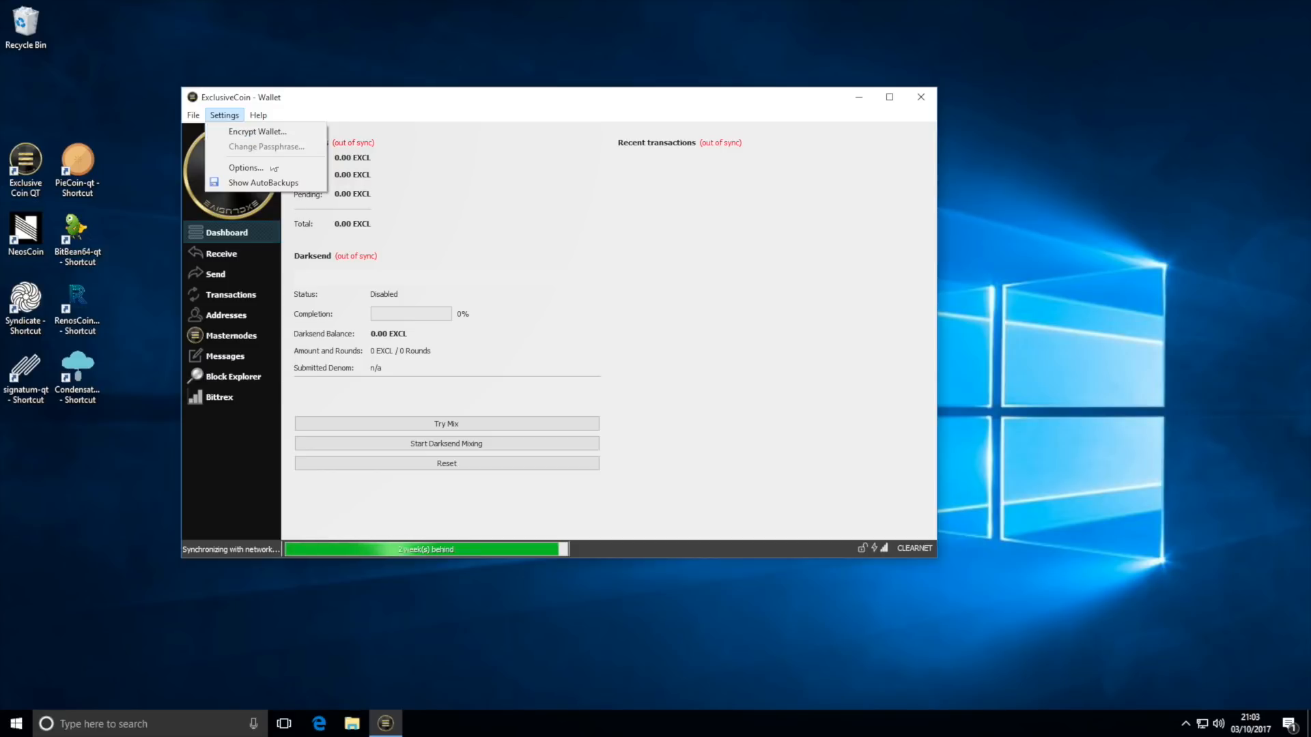
left_click(256, 132)
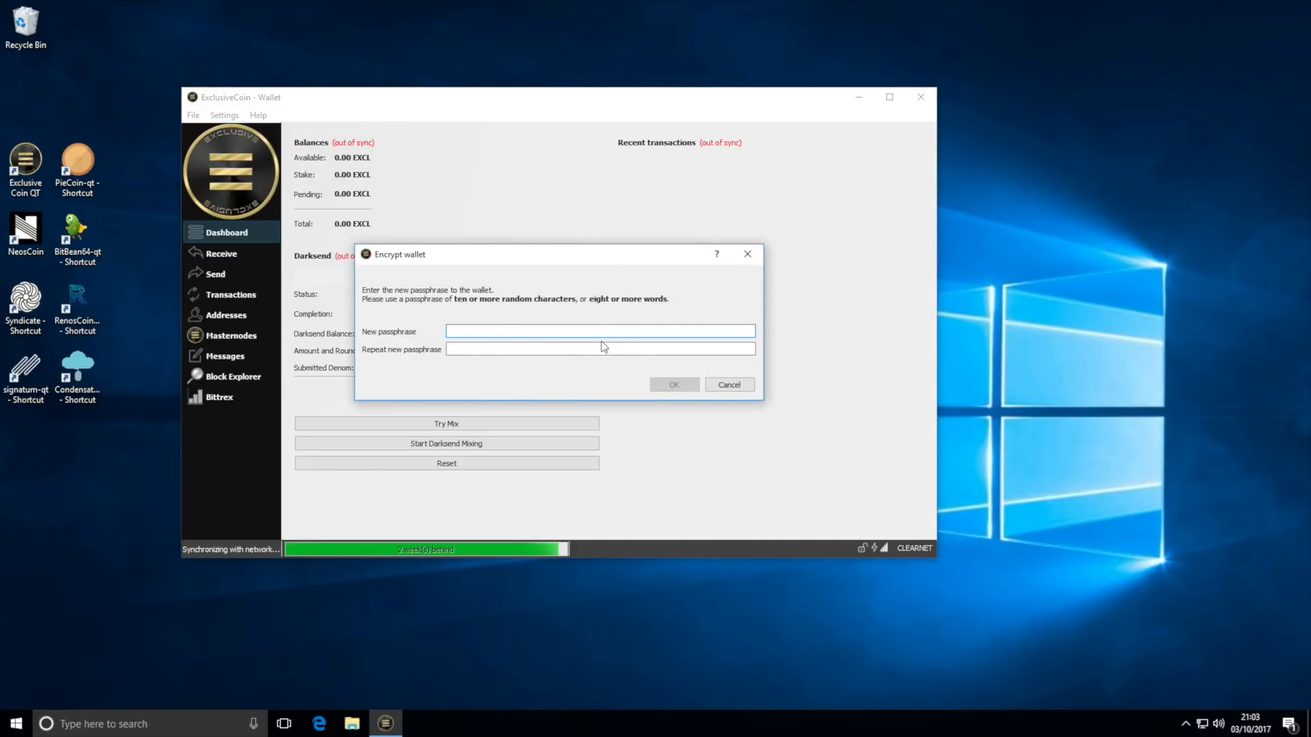
type("•")
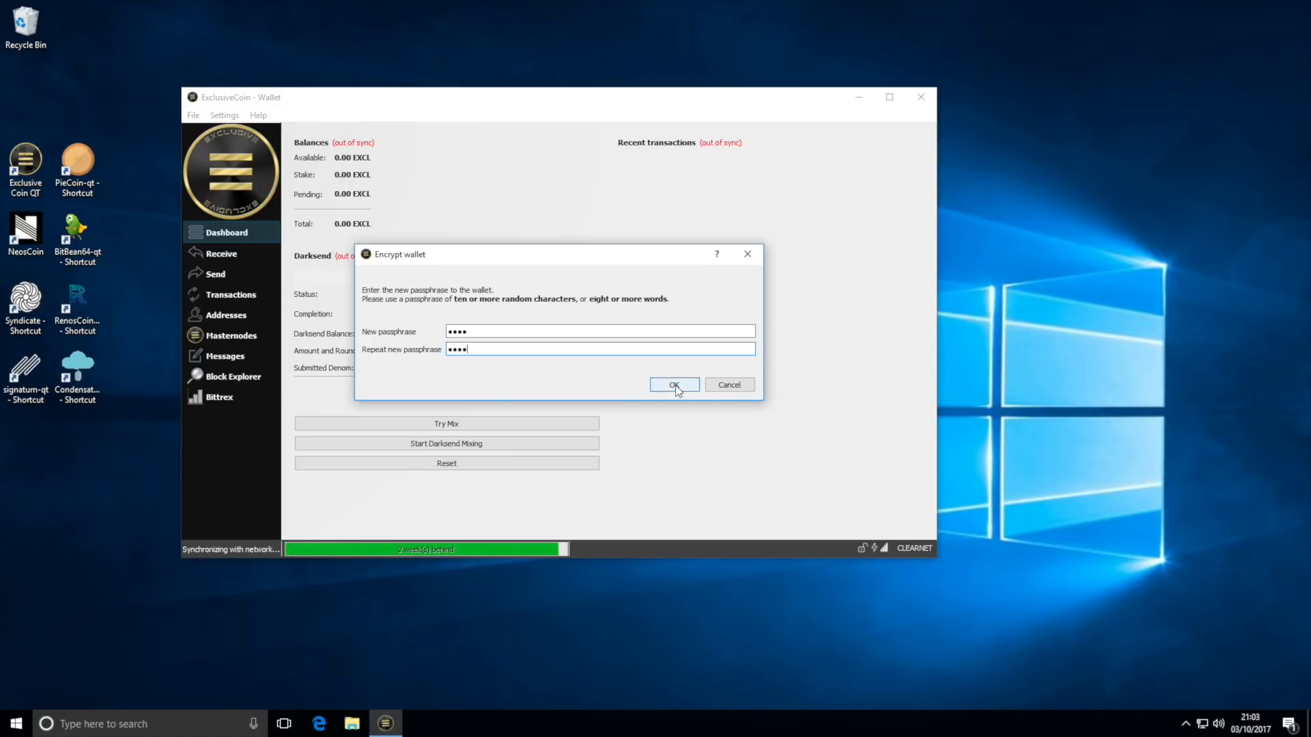
left_click(674, 384)
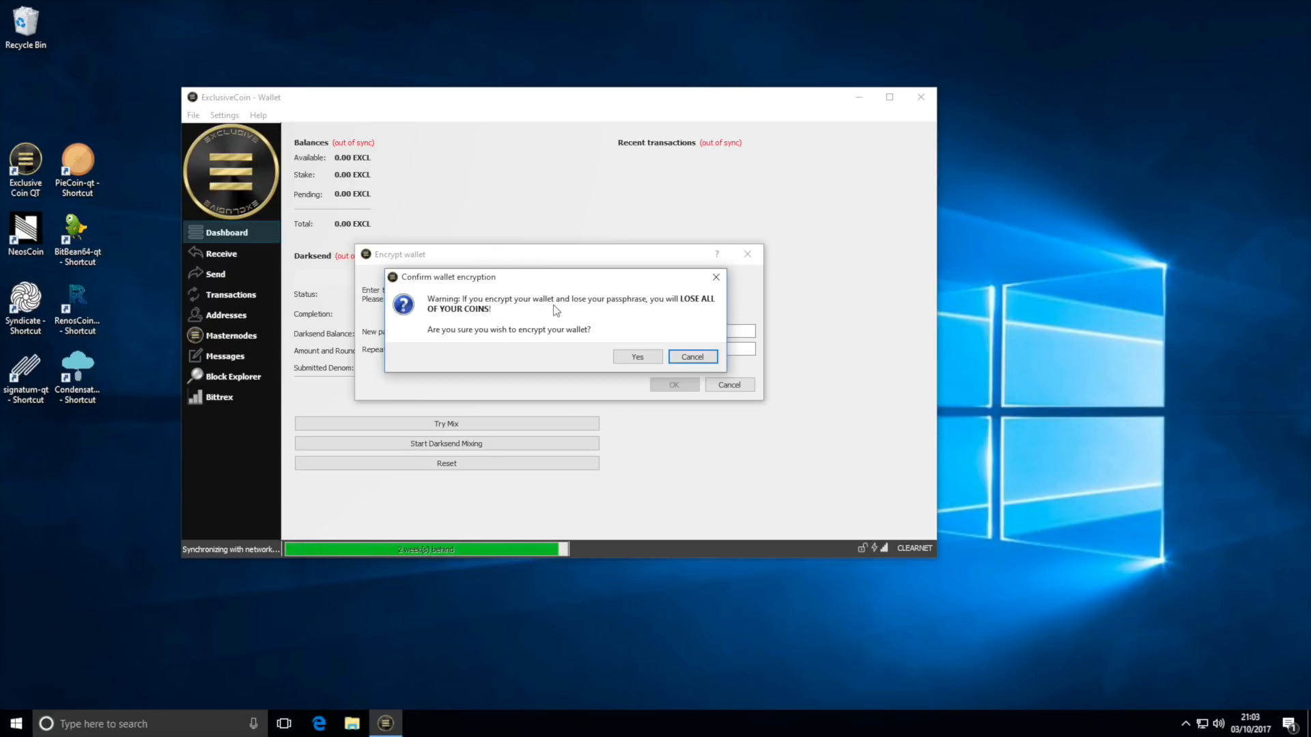
mouse_move(673, 310)
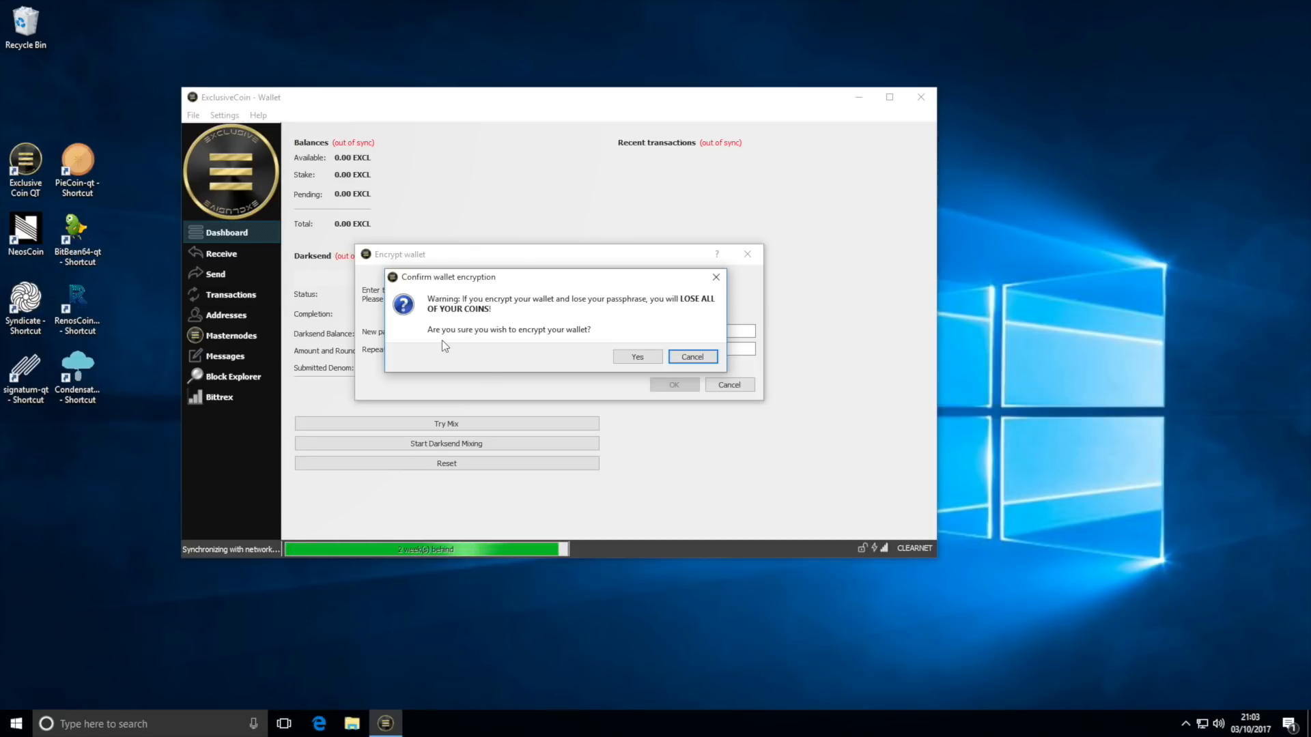
mouse_move(584, 380)
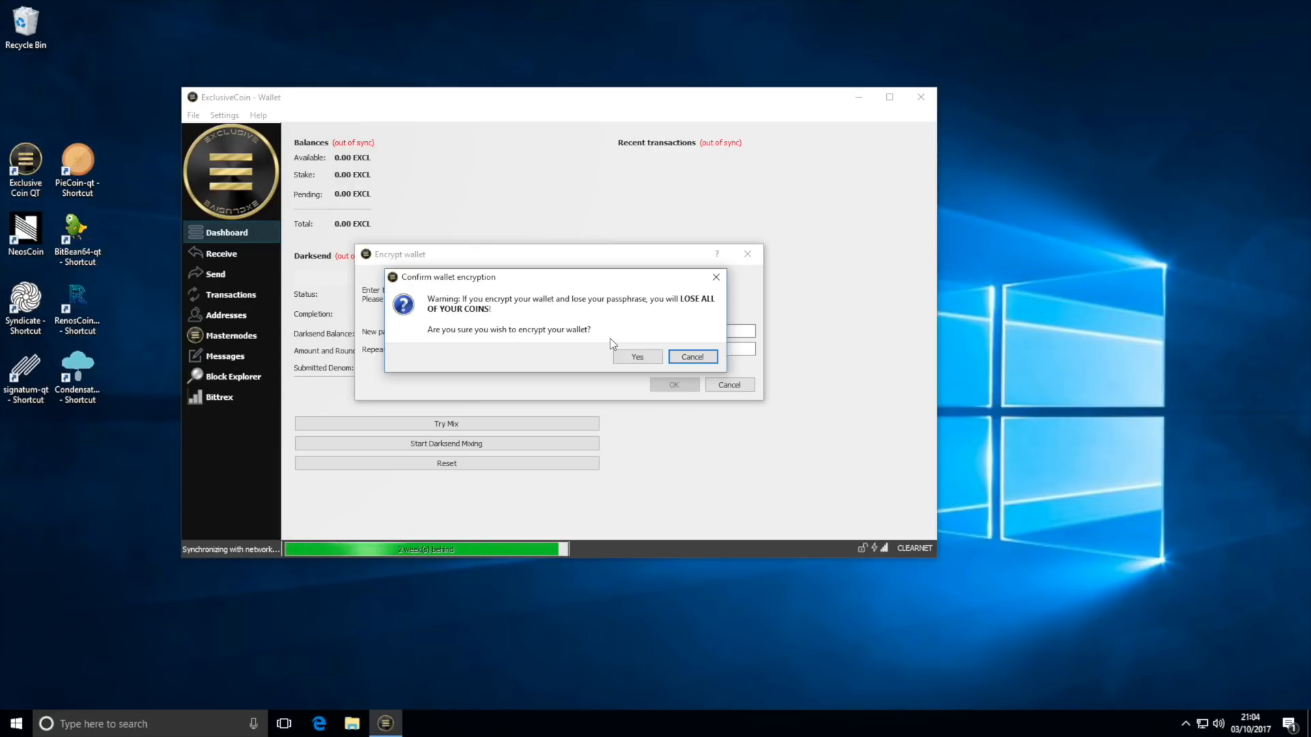
mouse_move(600, 330)
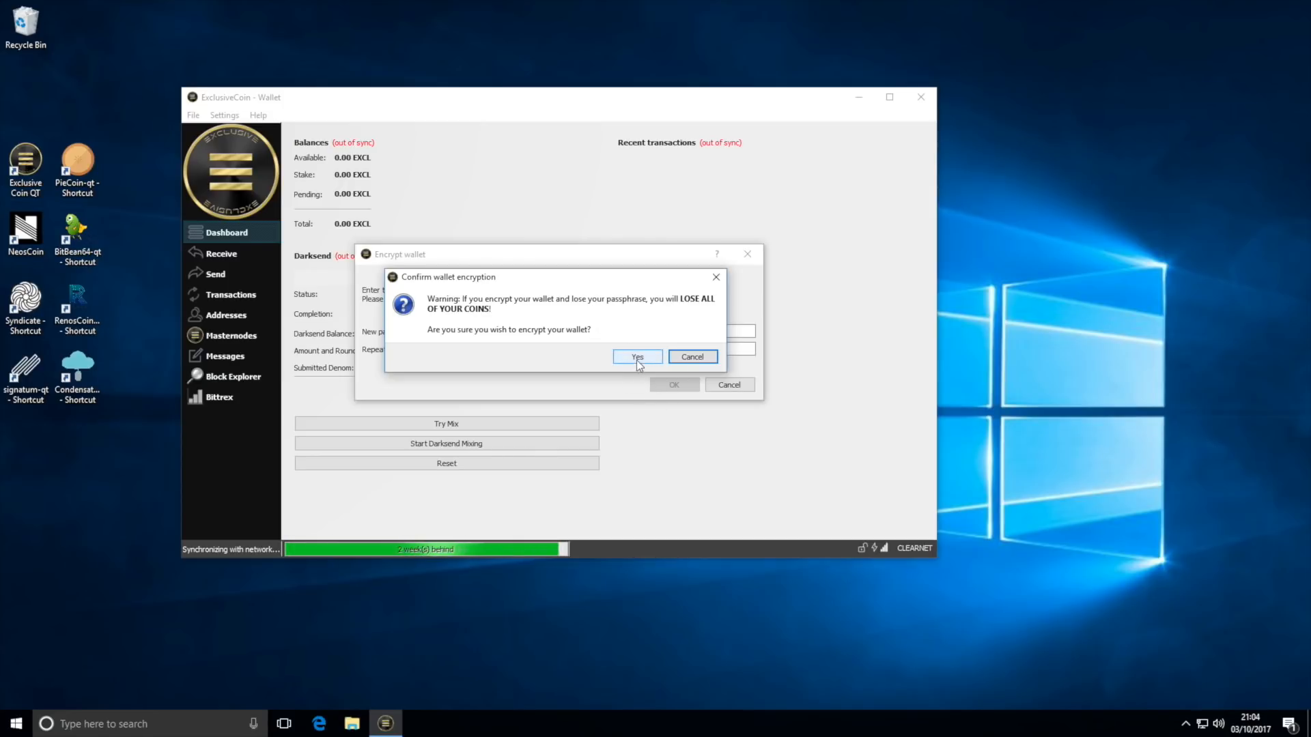
Confirm wallet encryption with Yes and acknowledge the Wallet encrypted notice so it closes.
left_click(636, 357)
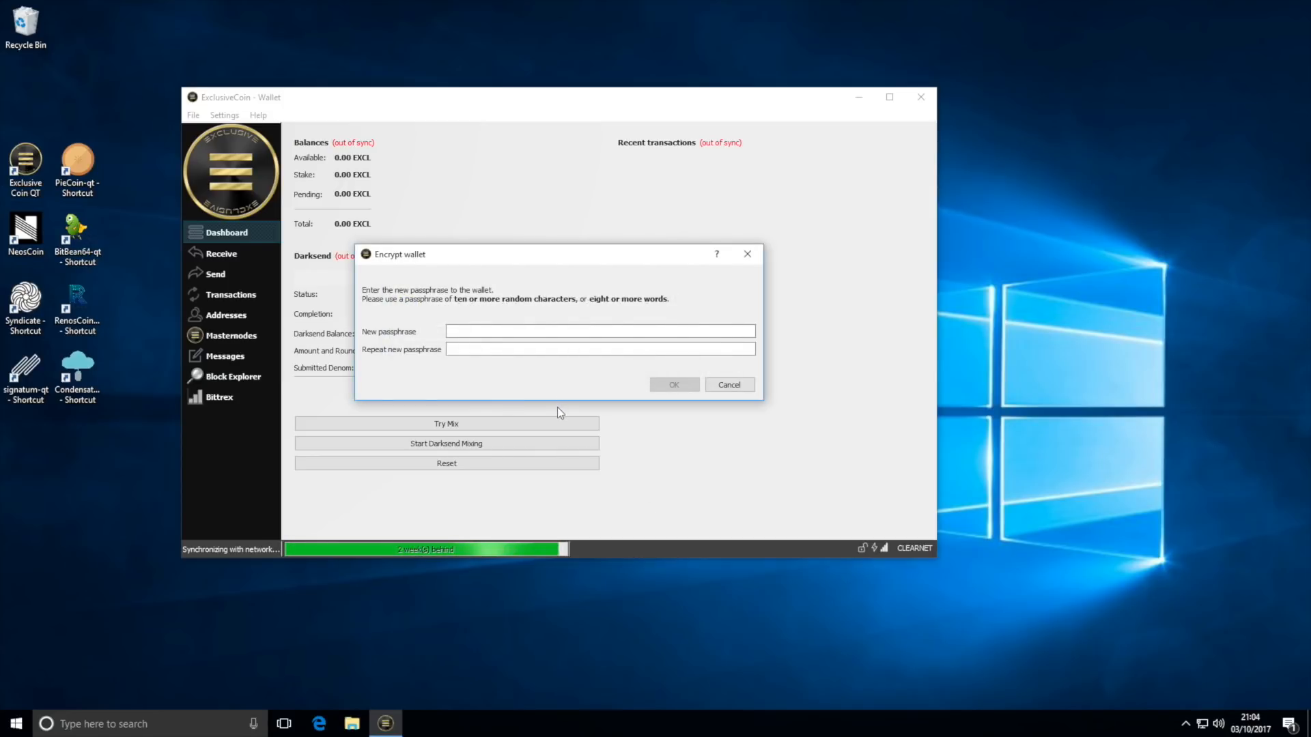
left_click(673, 384)
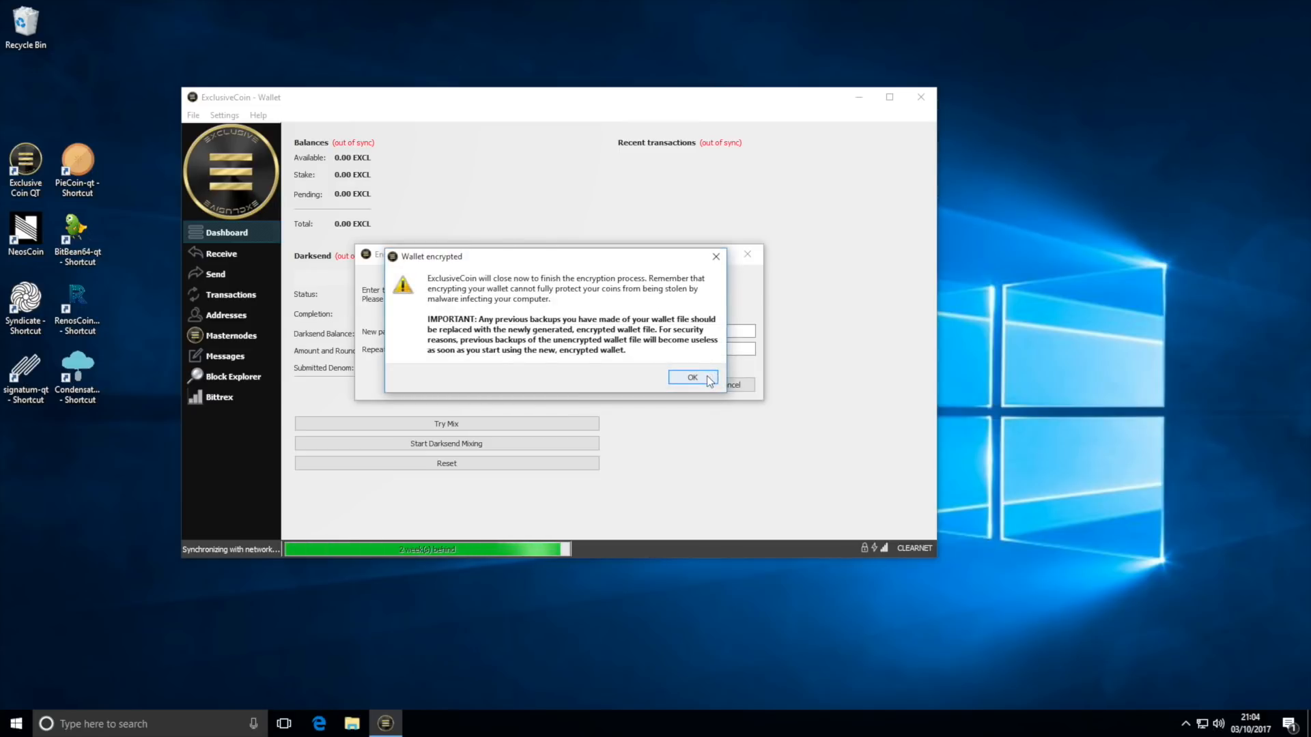
left_click(690, 377)
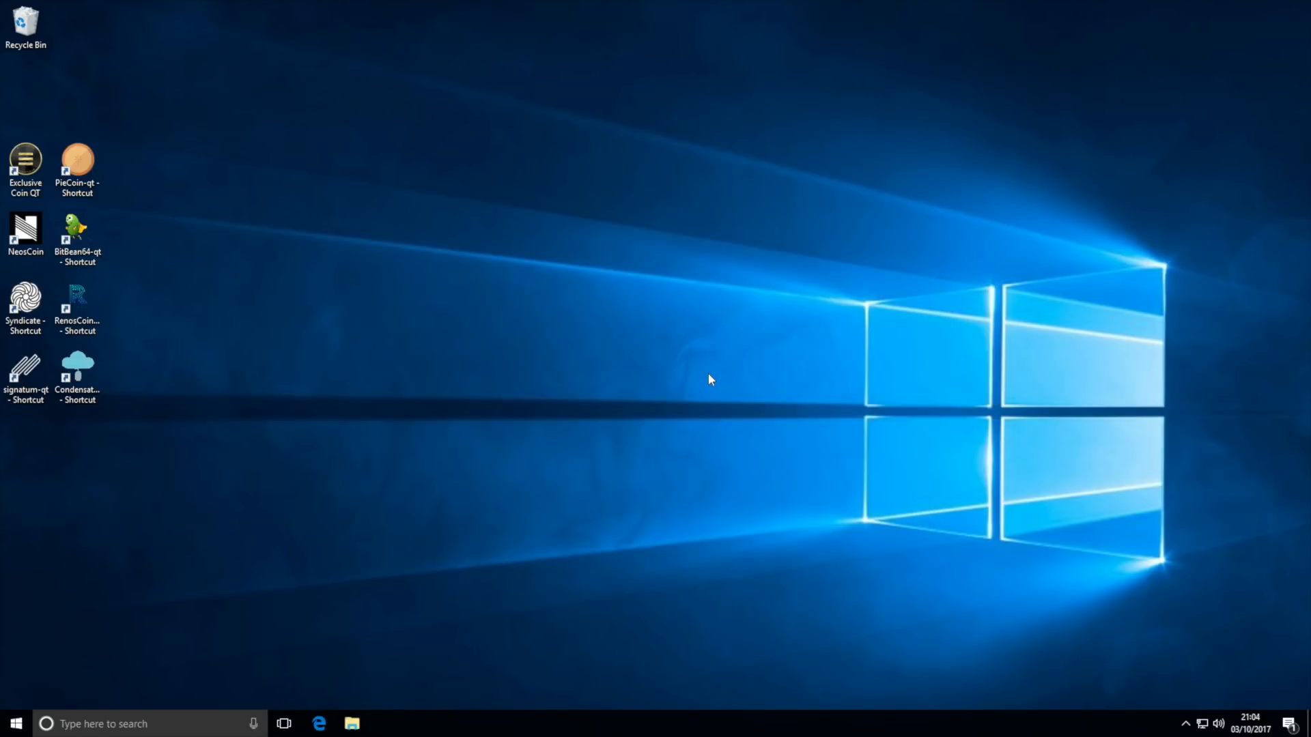
Relaunch the wallet from the Exclusive Coin QT desktop shortcut.
left_click(25, 164)
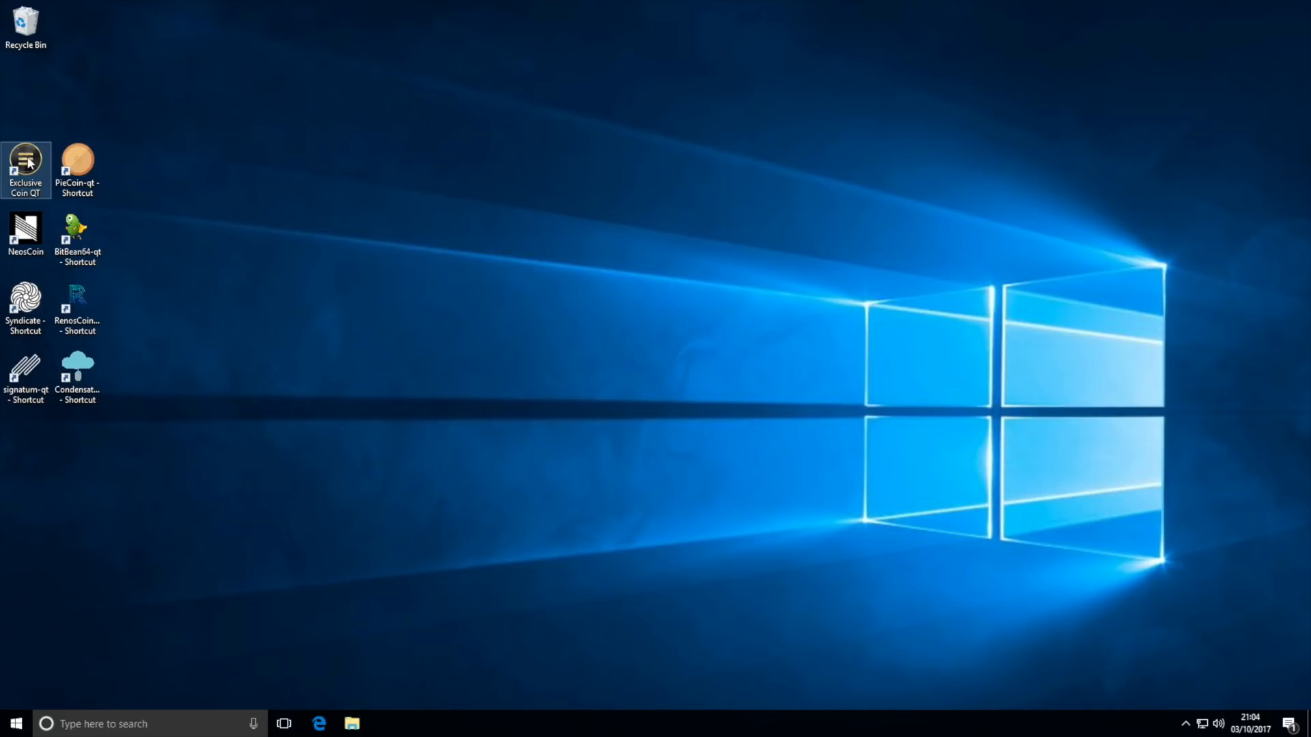
double_click(25, 164)
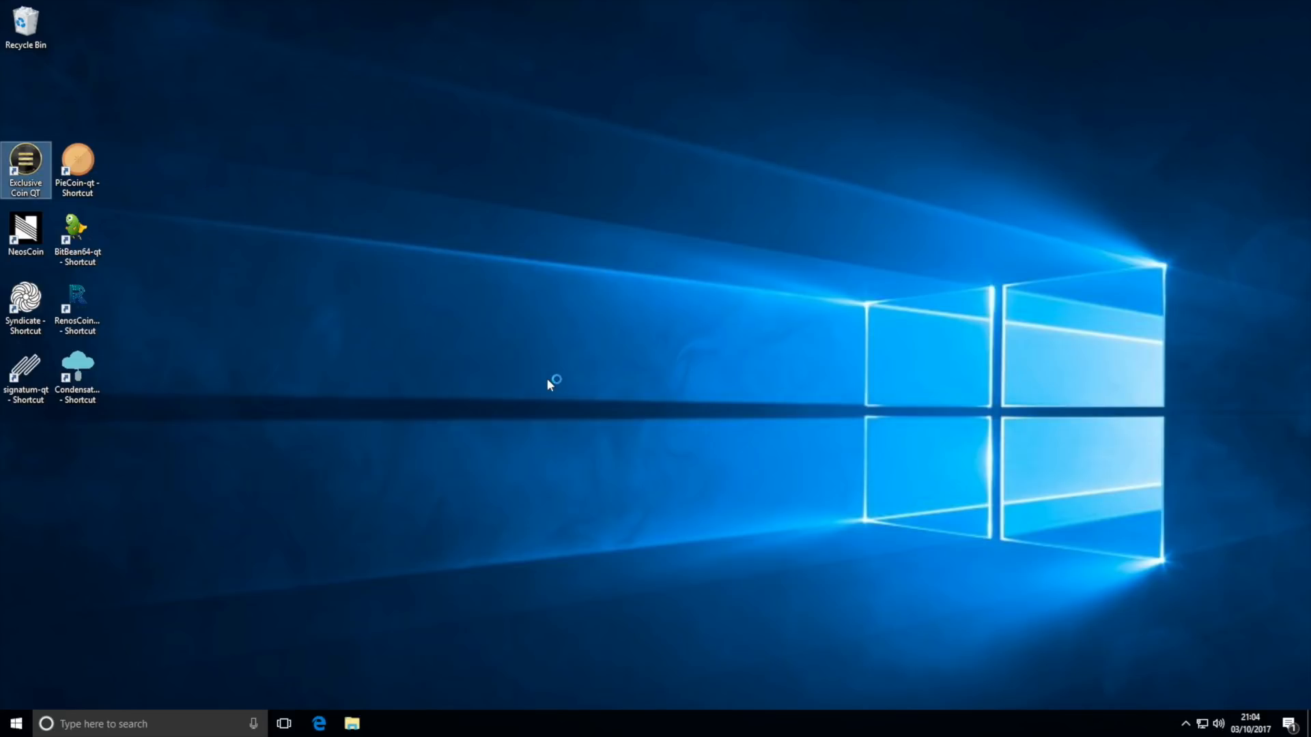
double_click(25, 164)
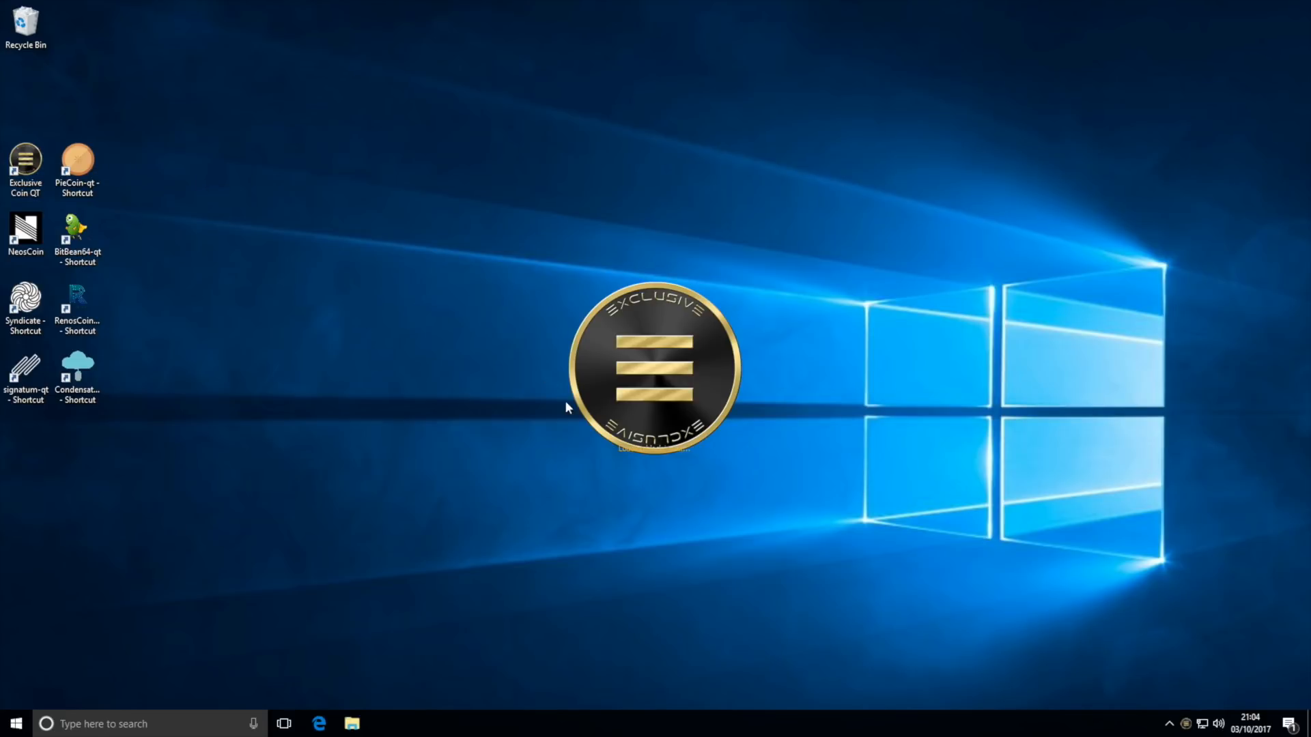
mouse_move(539, 254)
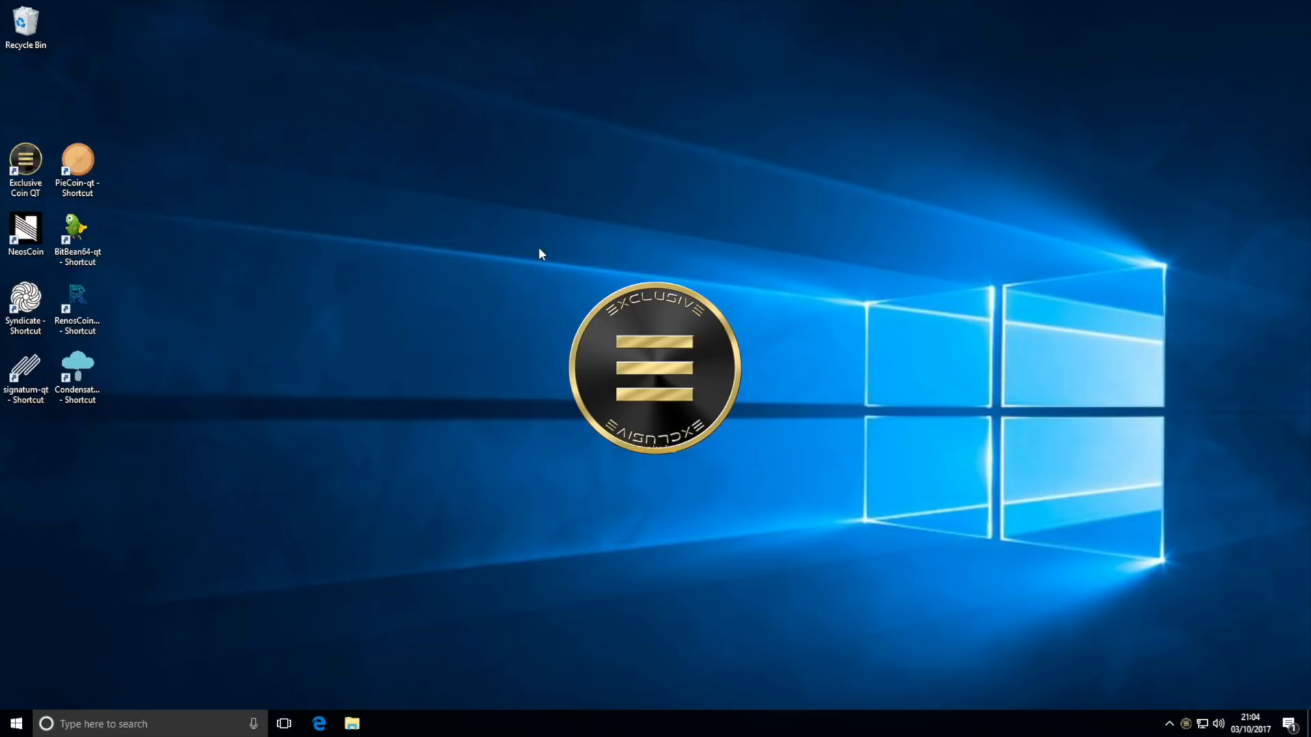
double_click(25, 165)
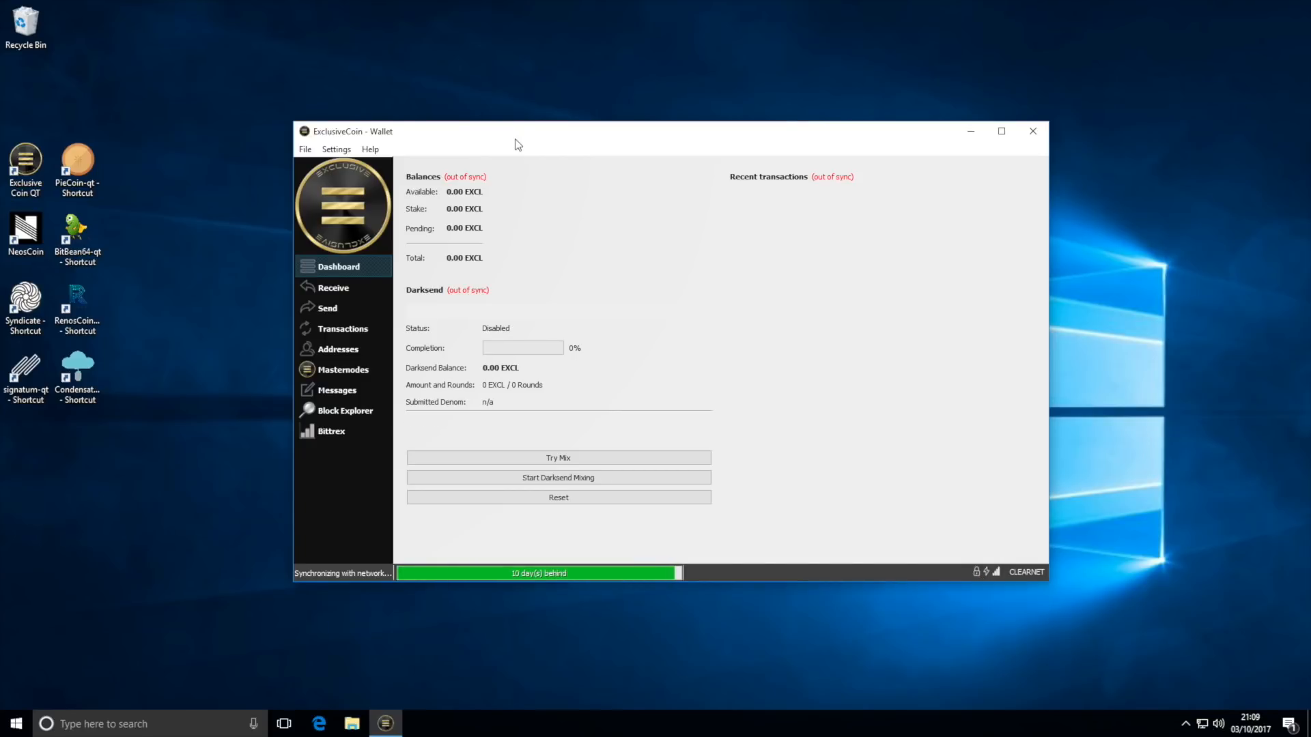
mouse_move(770, 451)
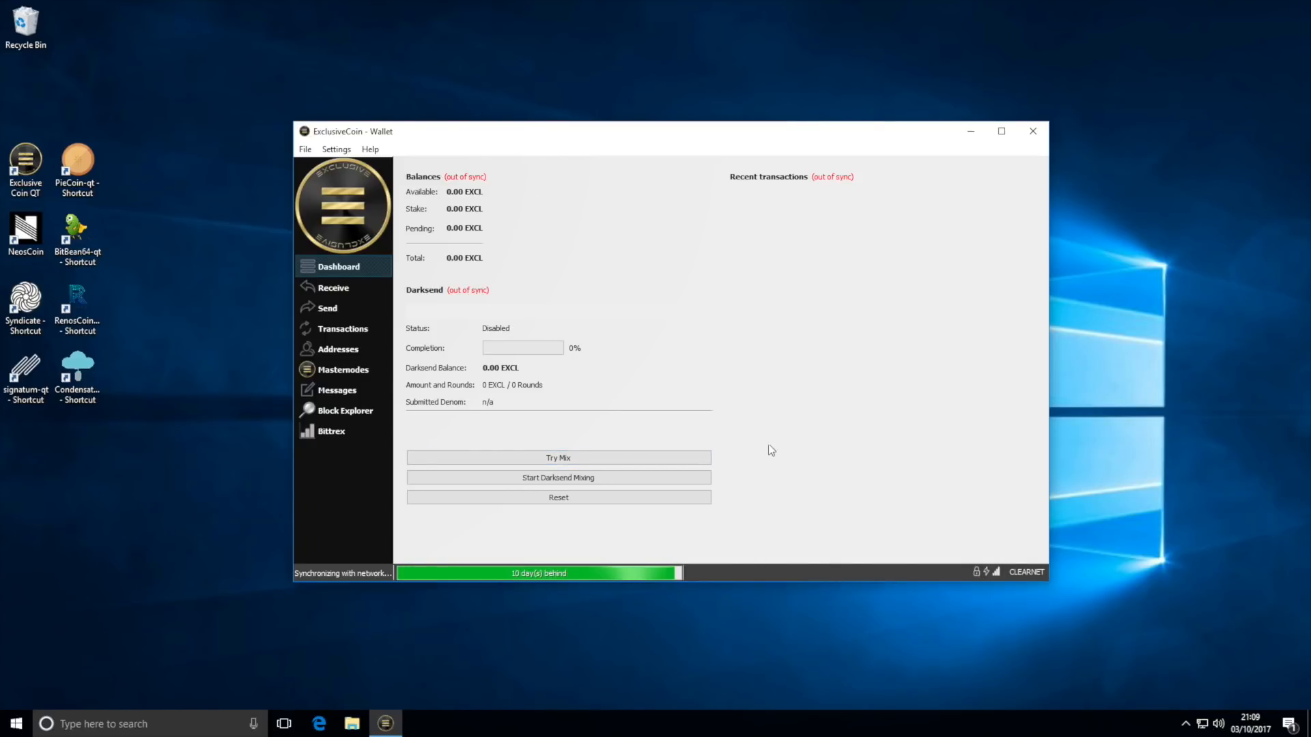
mouse_move(514, 212)
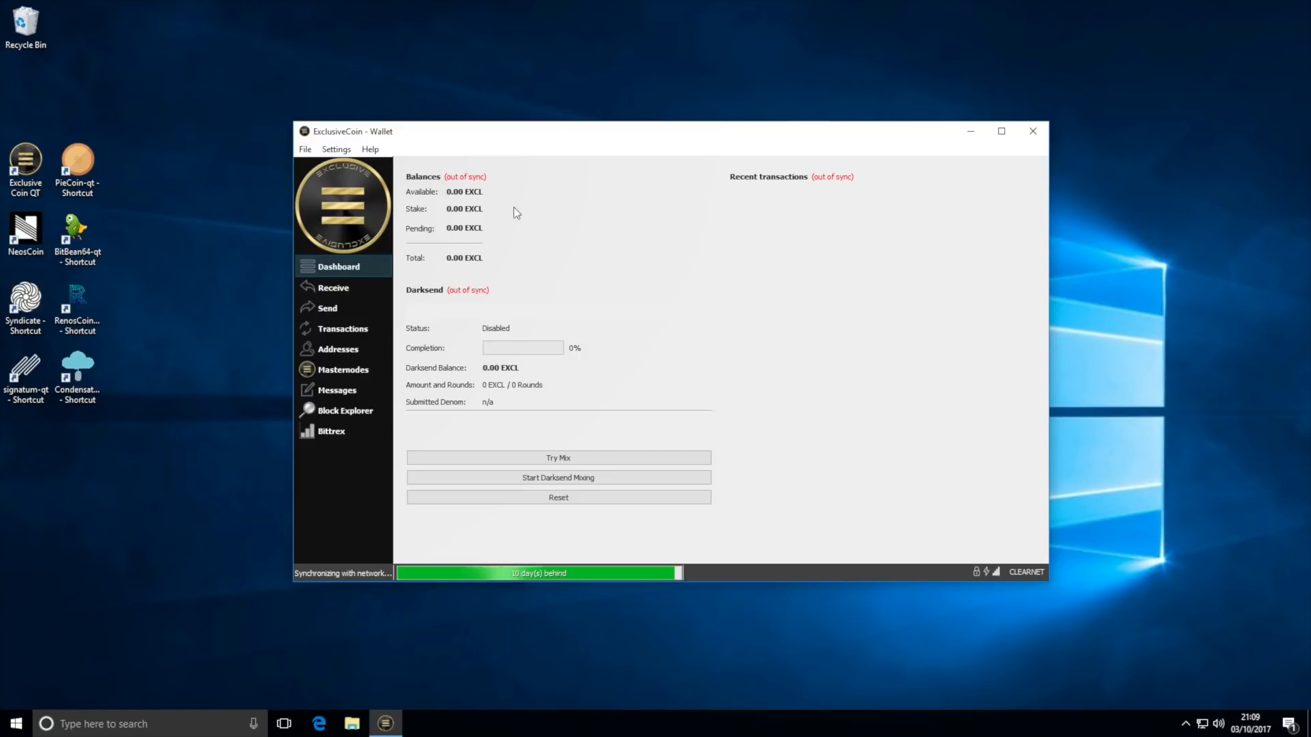
mouse_move(424, 299)
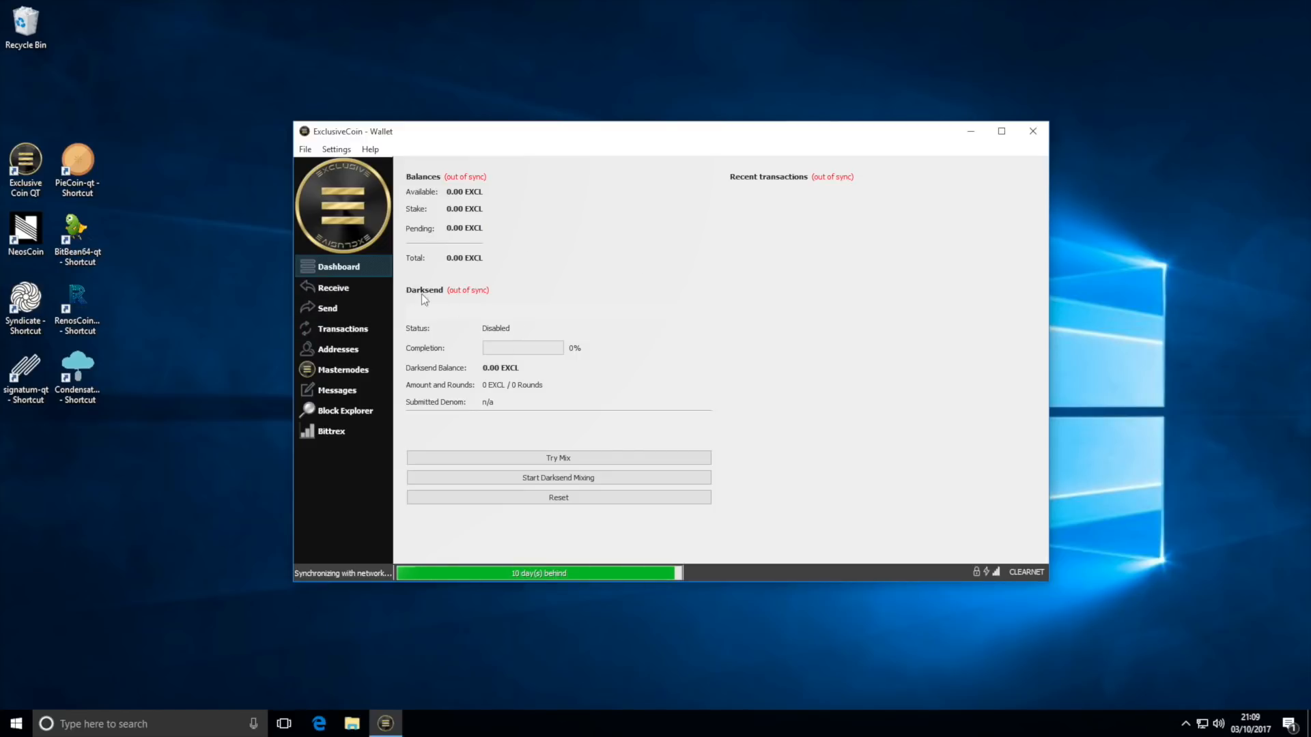
Show the Receive page listing the wallet's receiving address.
left_click(333, 287)
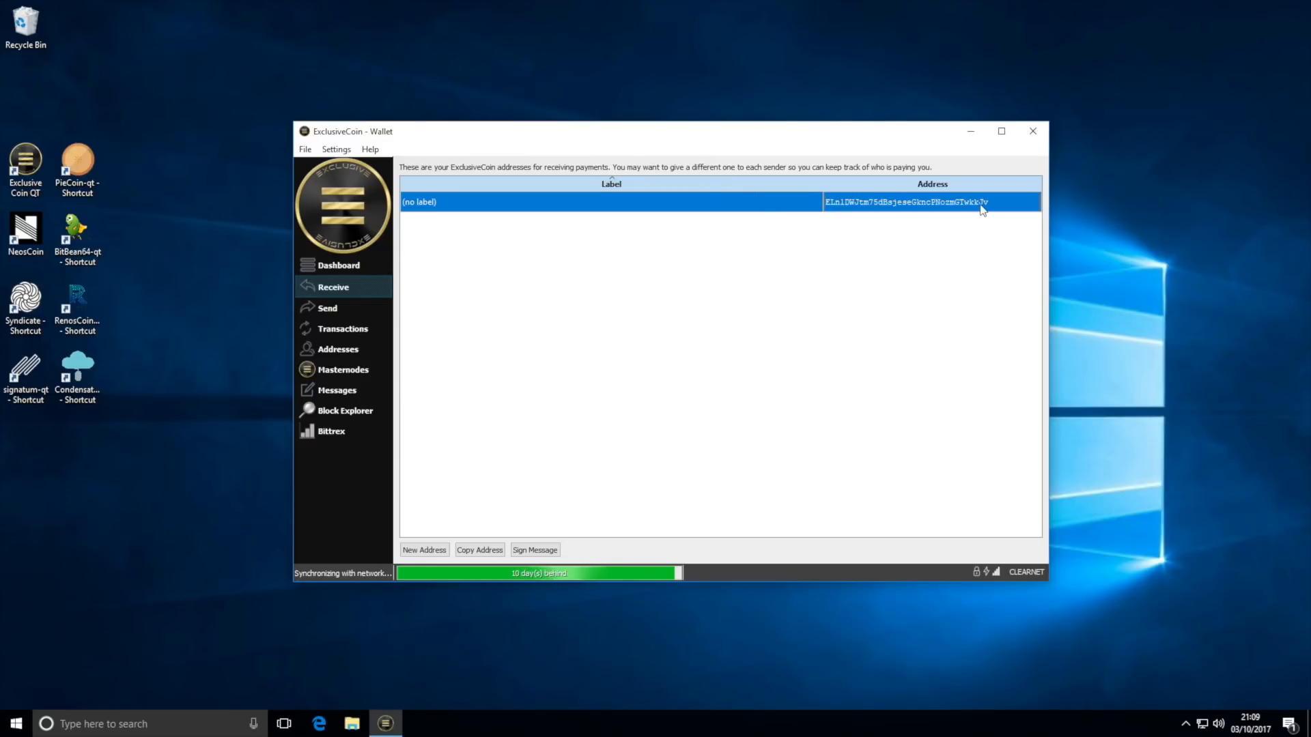
mouse_move(801, 234)
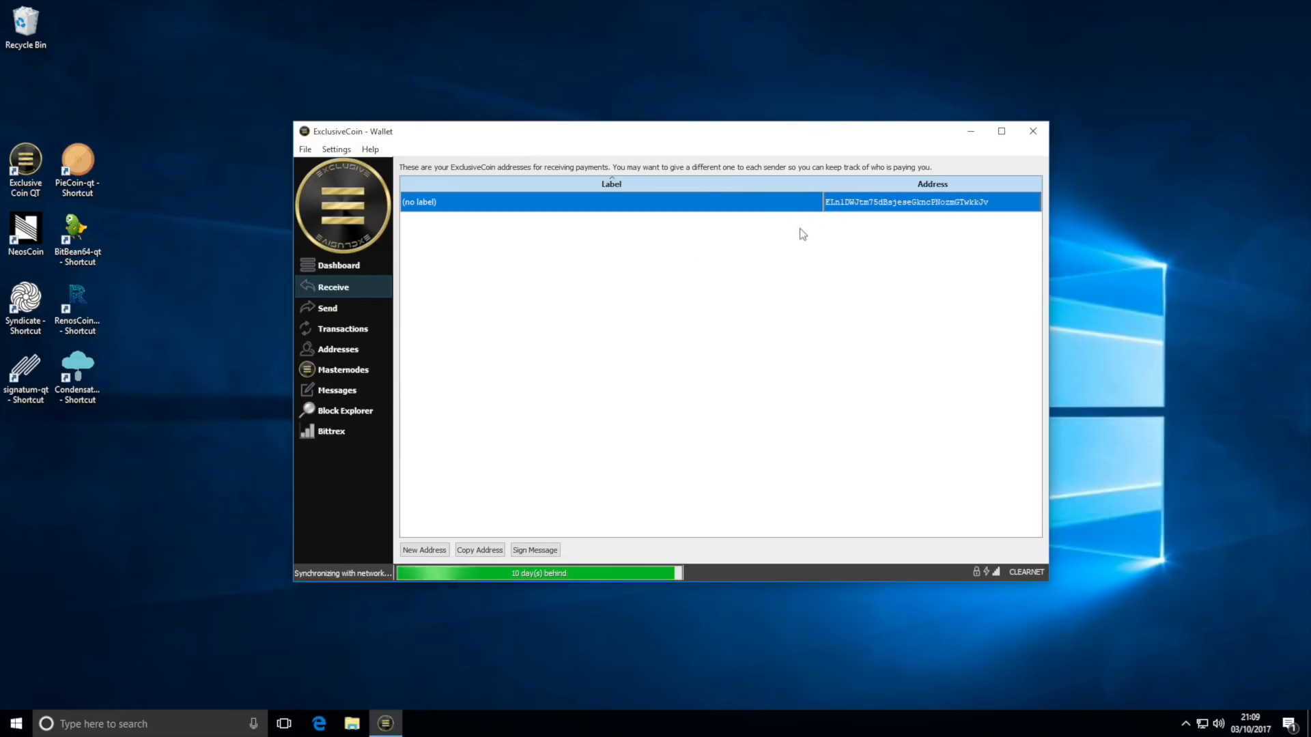
Return to the Dashboard overview of zero balances and sync status.
left_click(339, 266)
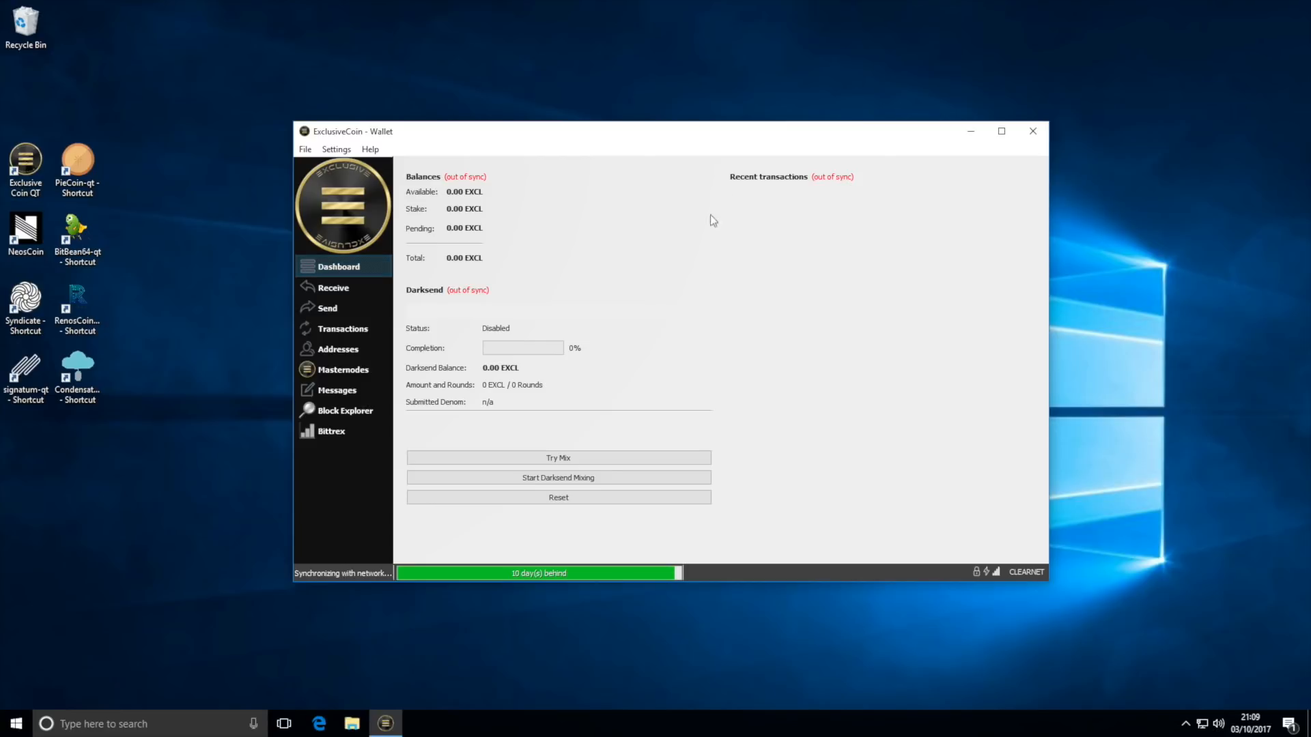
mouse_move(924, 236)
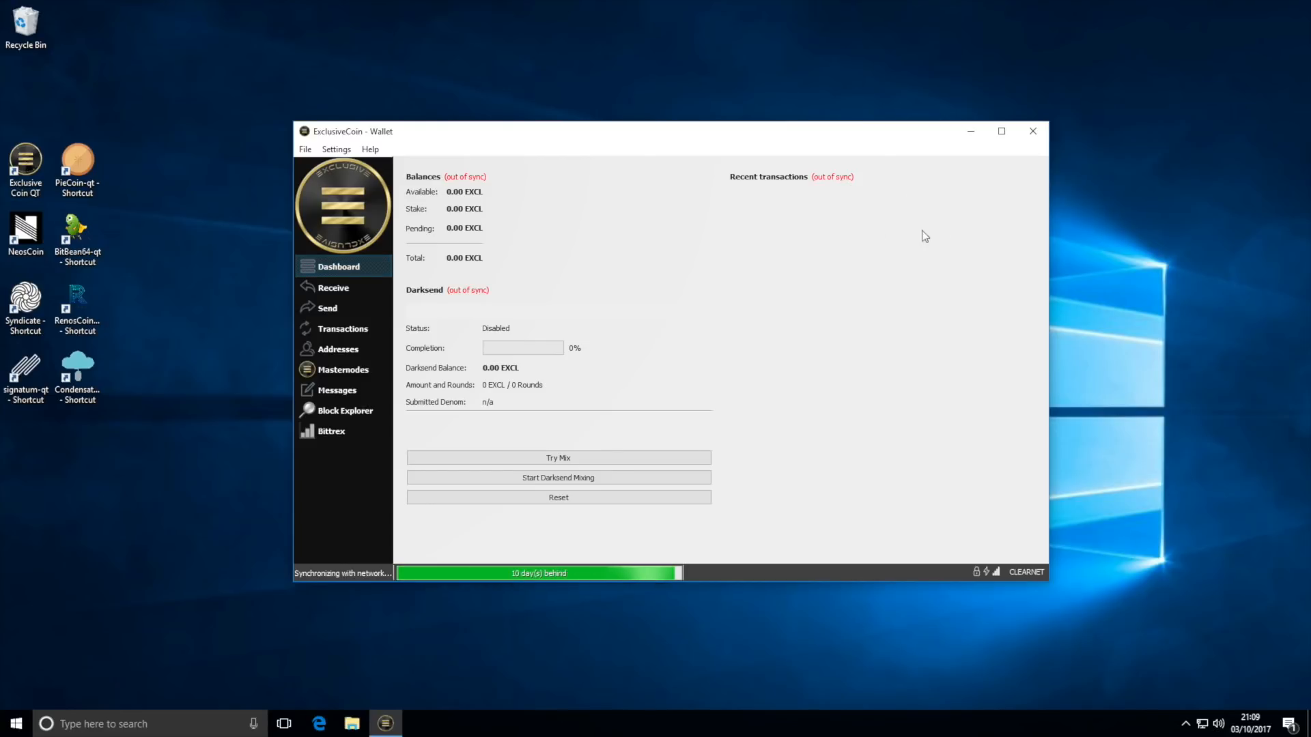
mouse_move(778, 438)
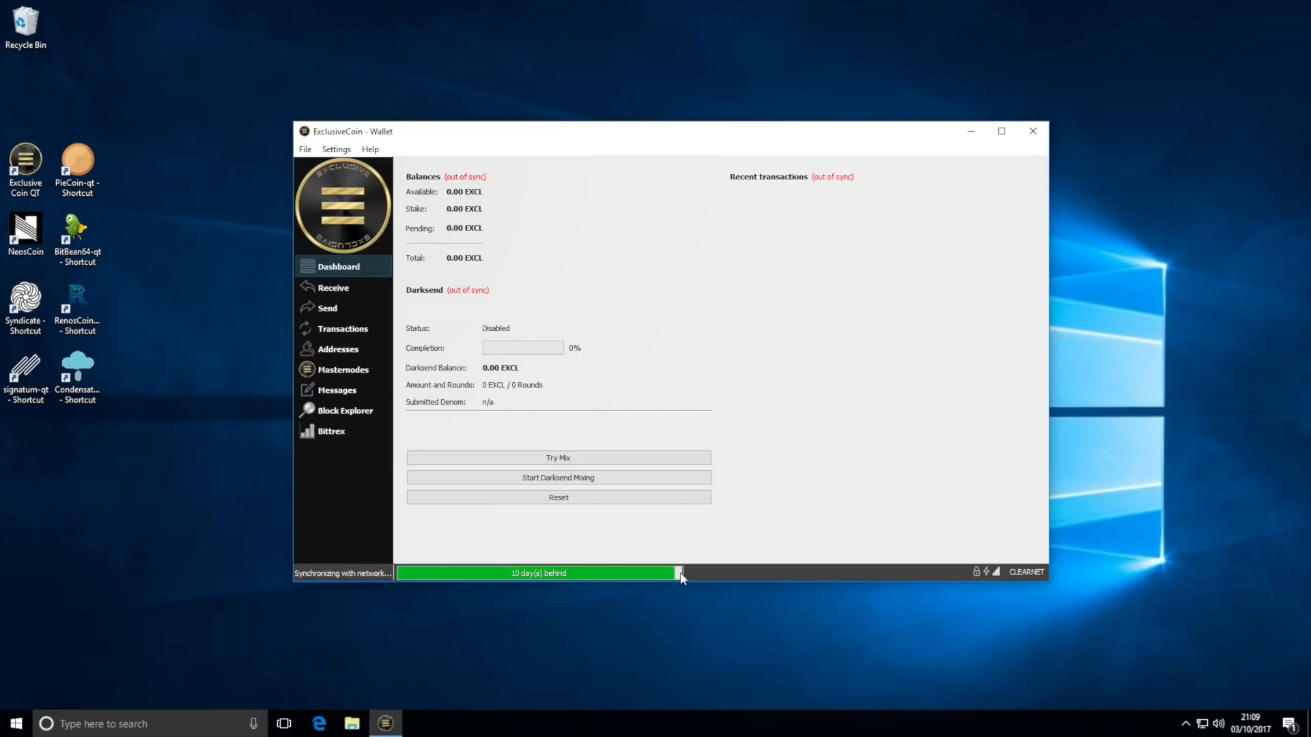
mouse_move(596, 589)
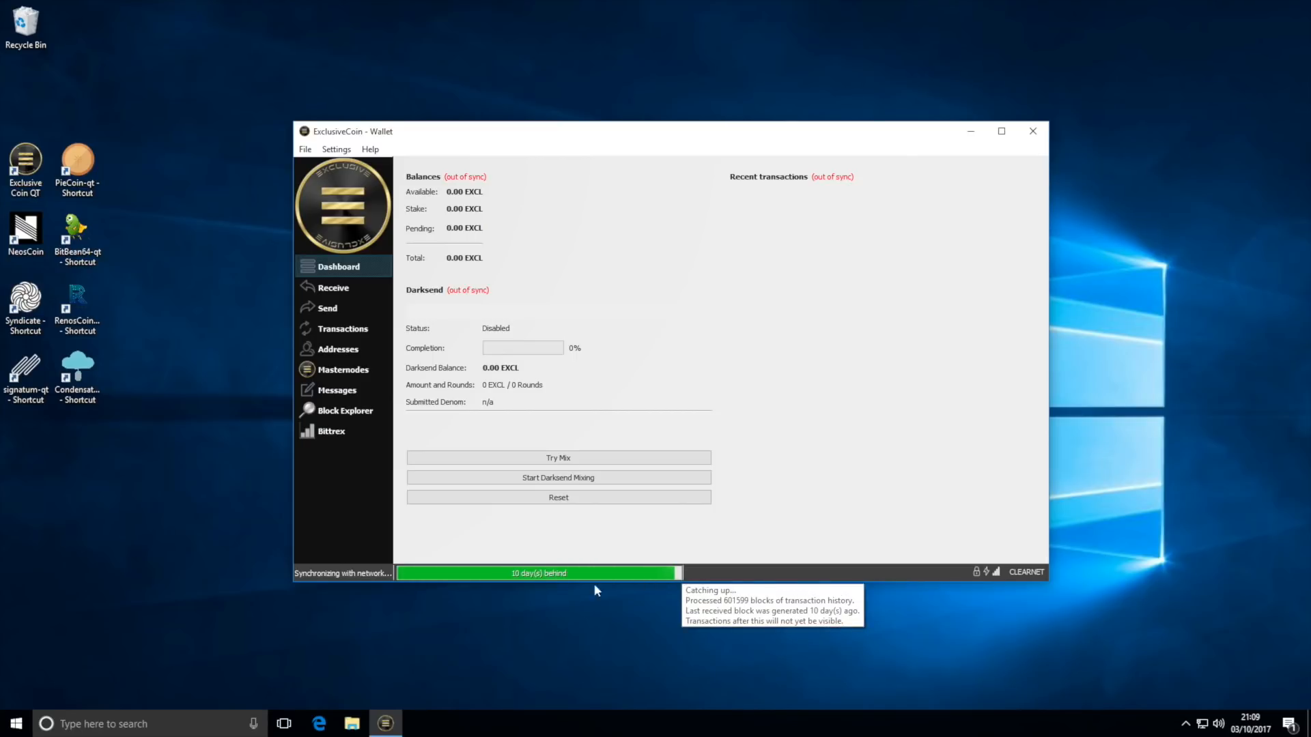
mouse_move(842, 575)
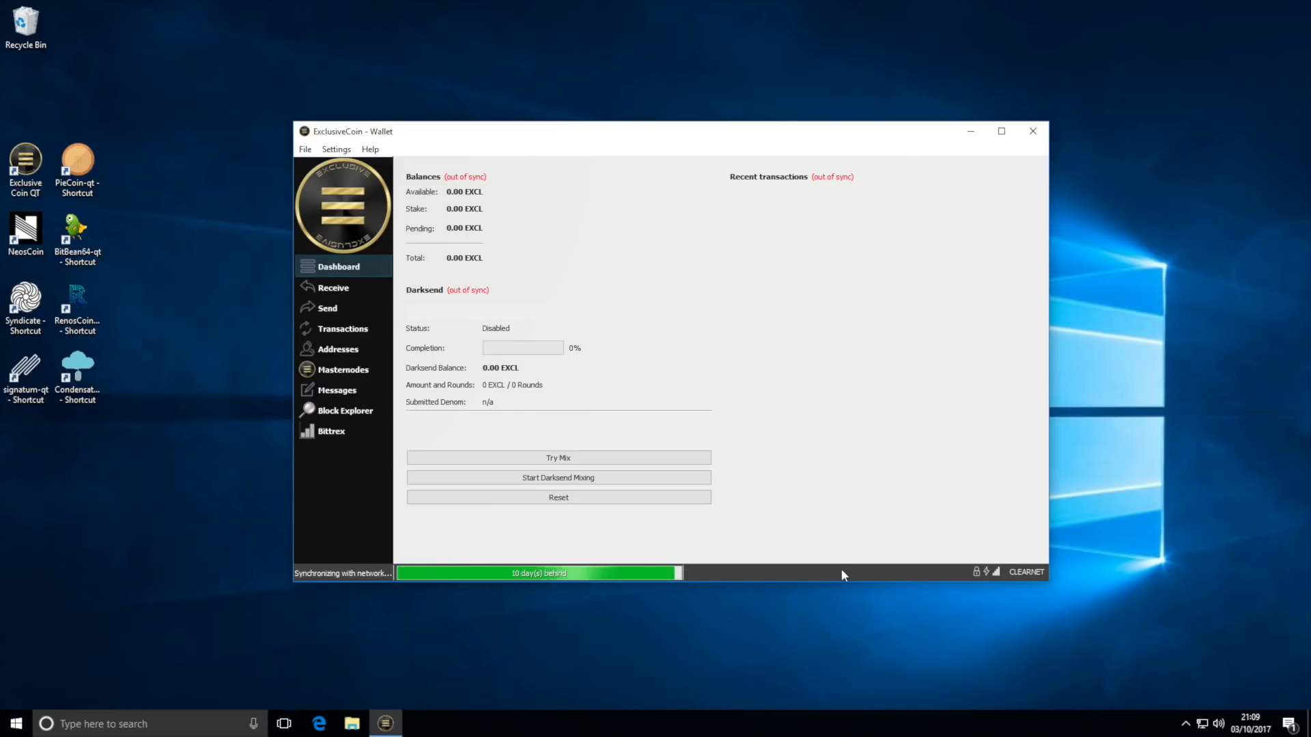
mouse_move(849, 574)
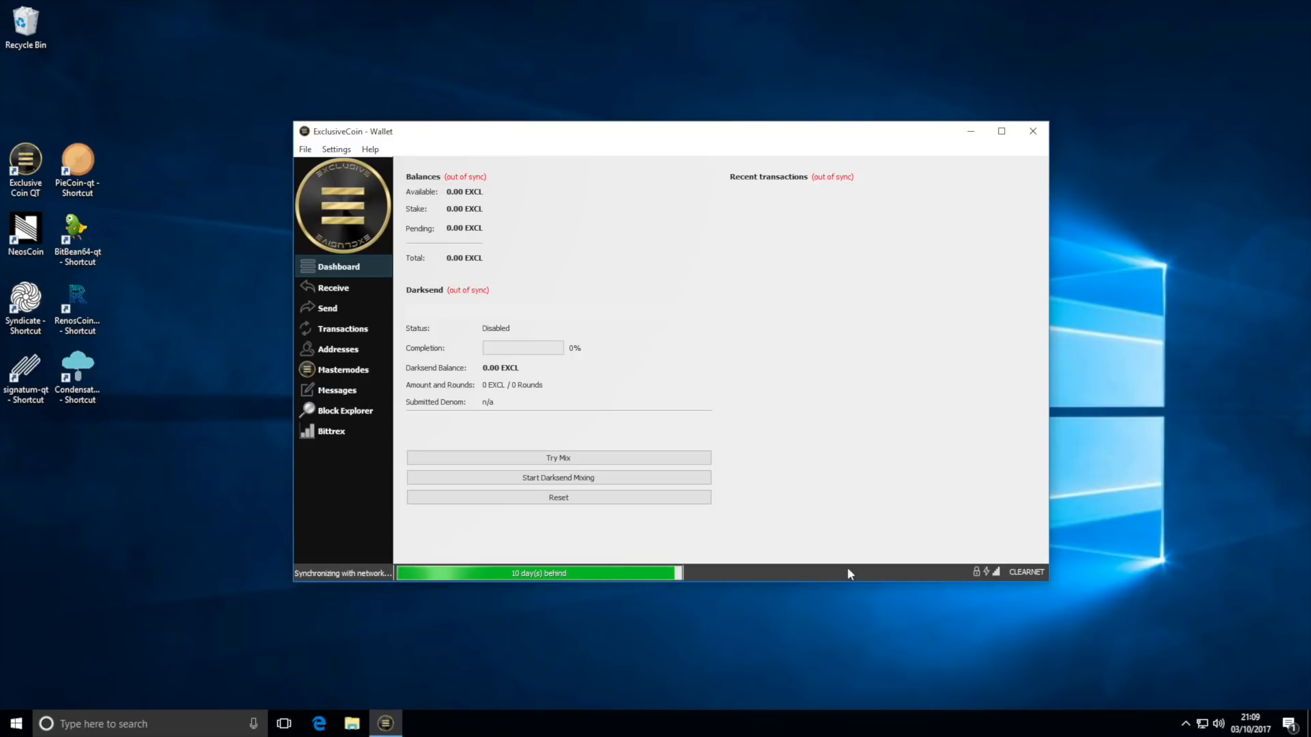
mouse_move(712, 547)
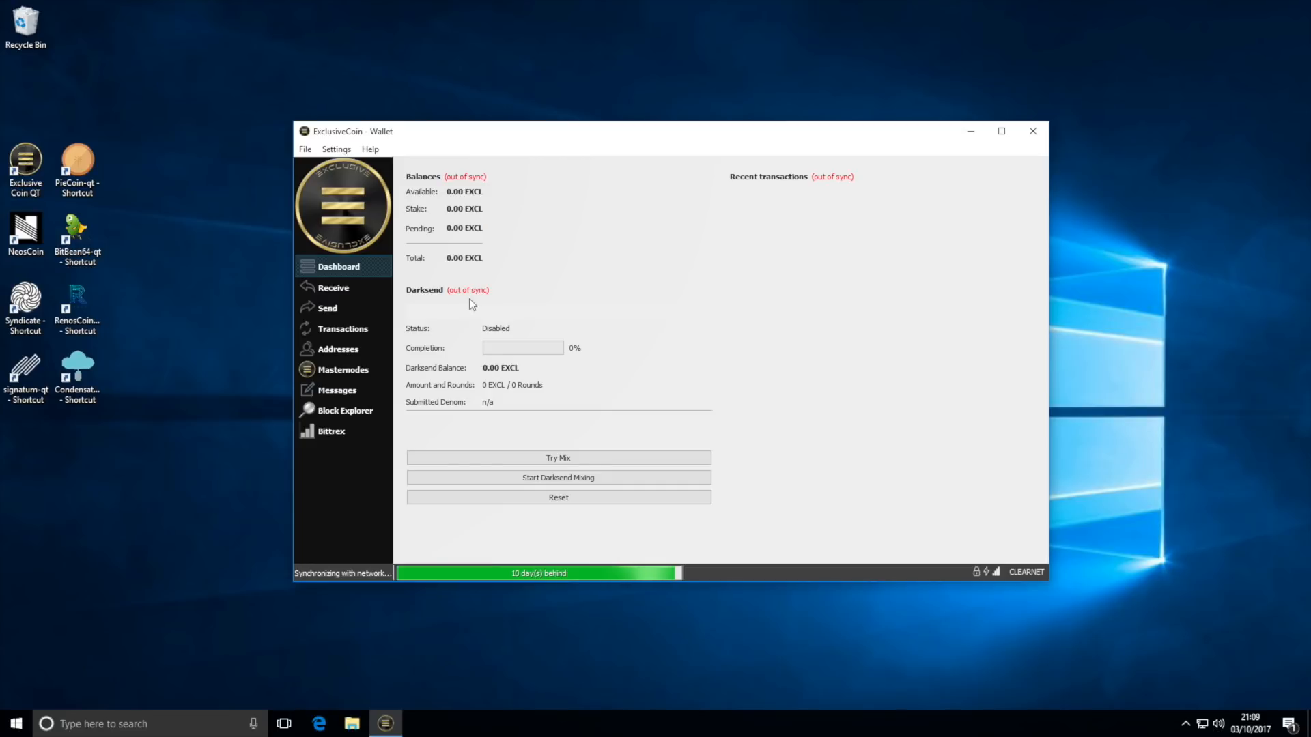
mouse_move(536, 326)
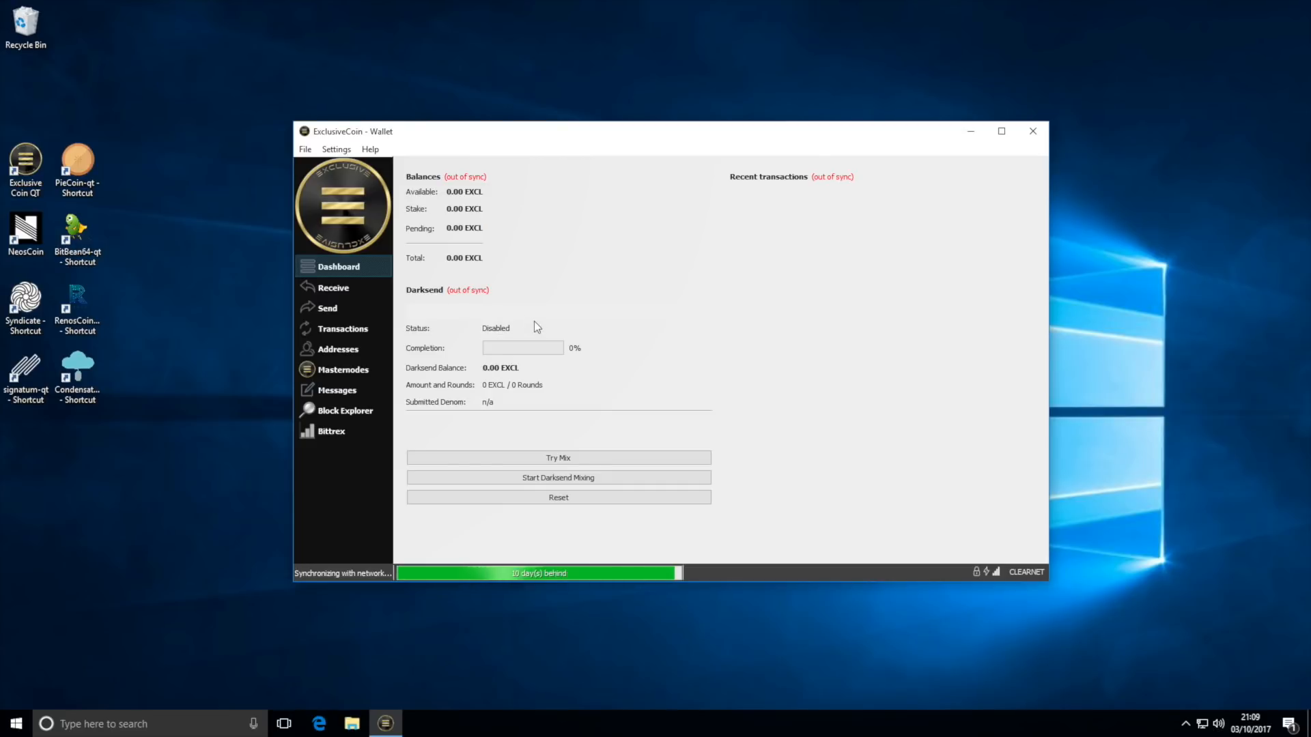
mouse_move(767, 330)
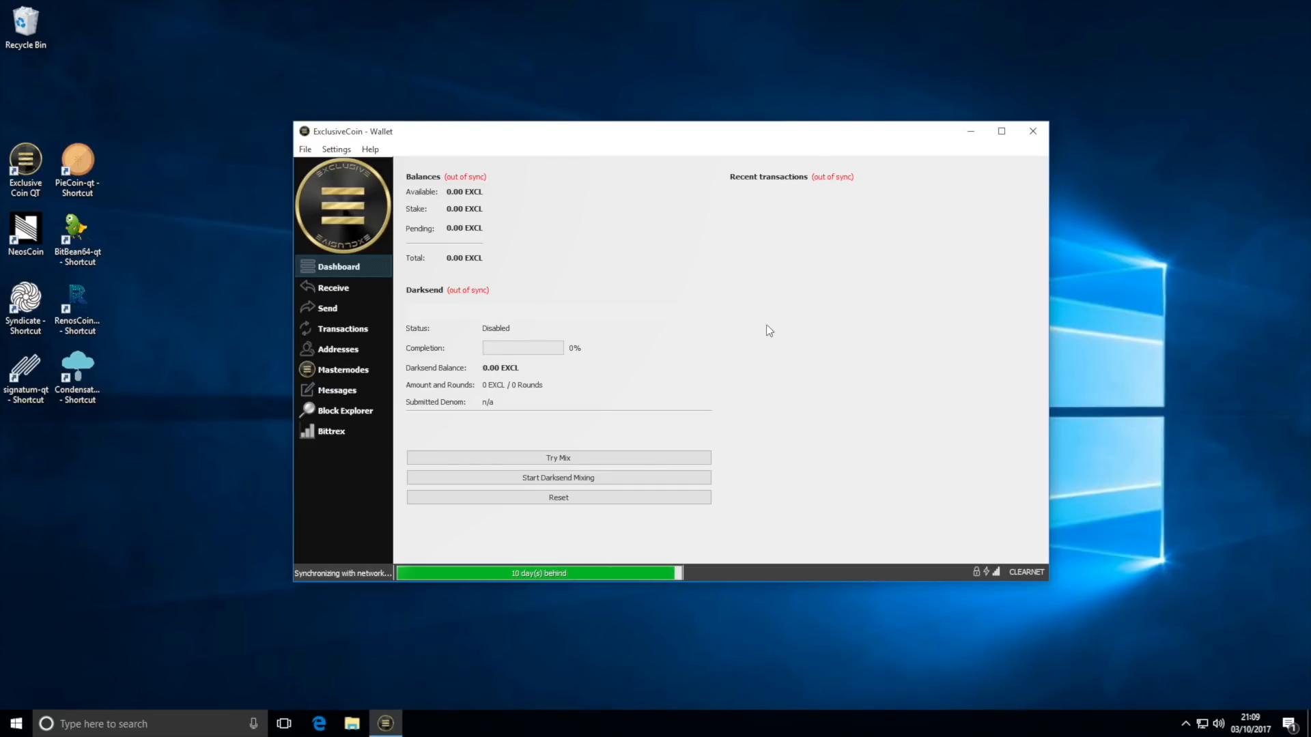
mouse_move(755, 223)
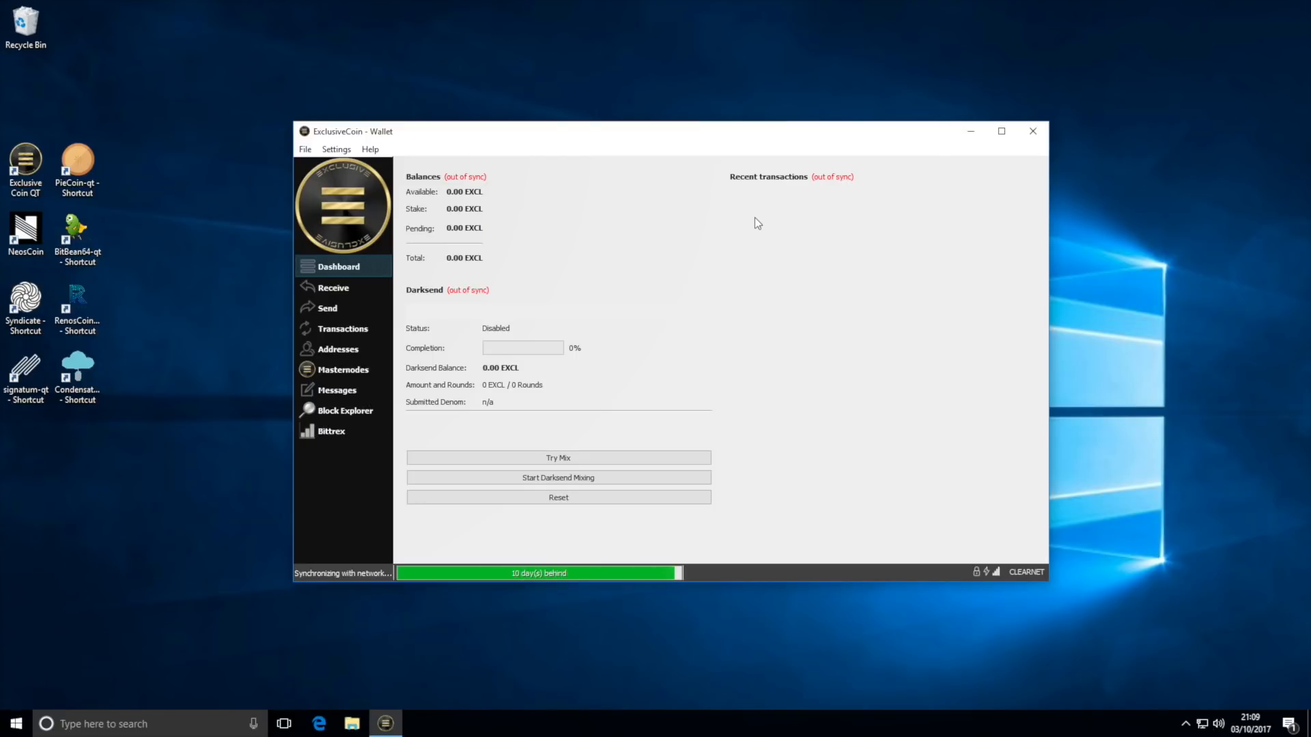
Unlock the wallet via Settings > Unlock Wallet with 'For staking only' ticked and the passphrase.
left_click(336, 149)
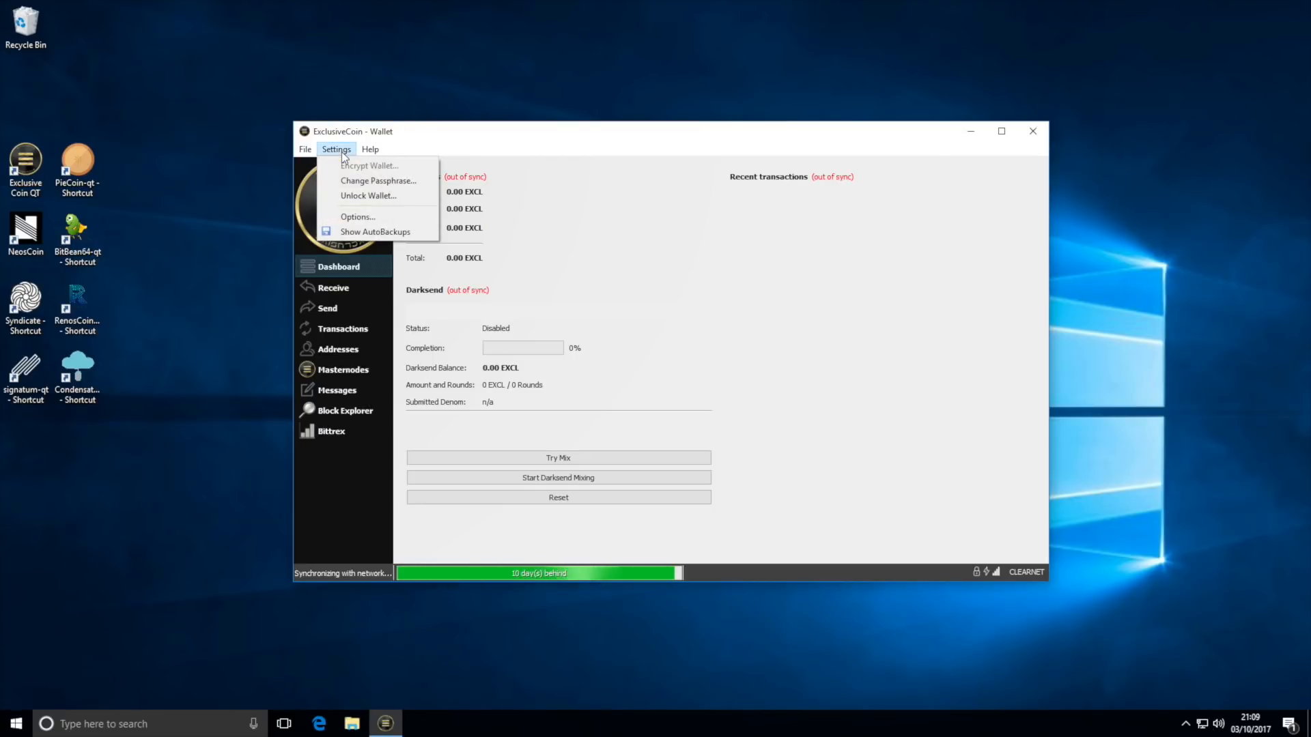
mouse_move(365, 195)
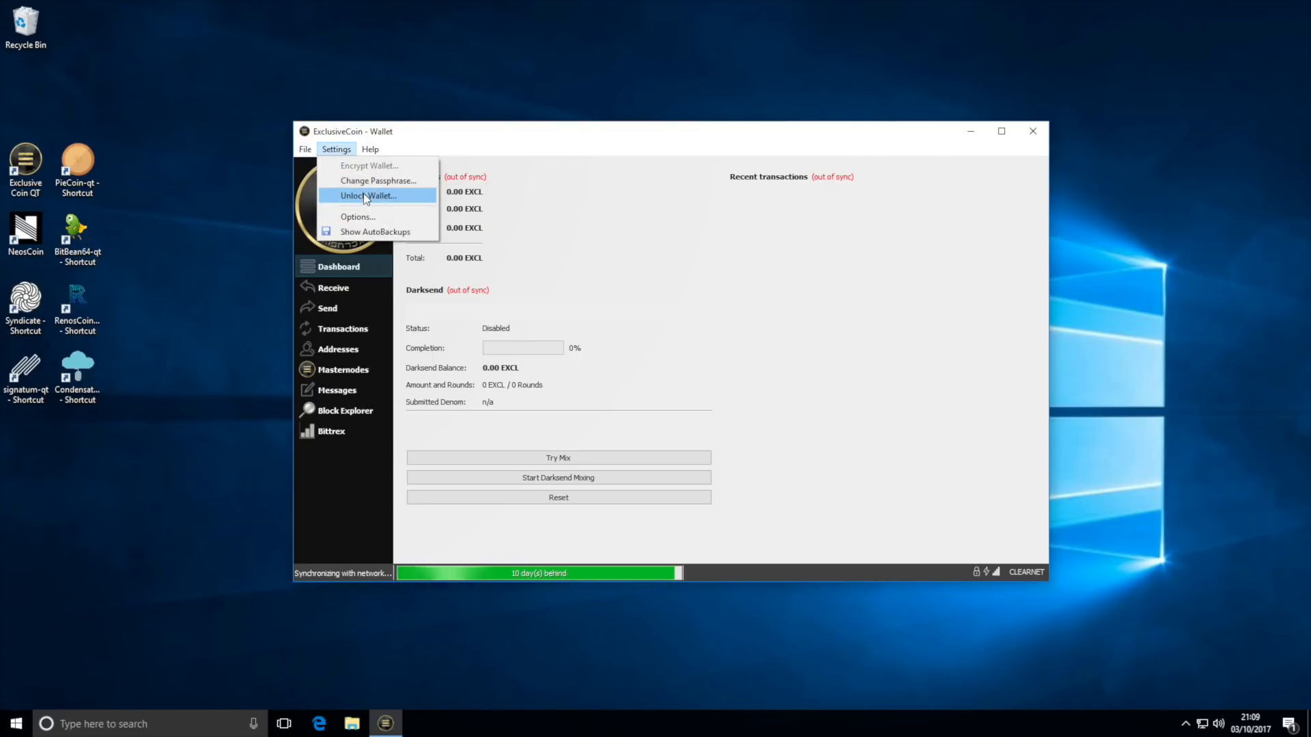
left_click(366, 195)
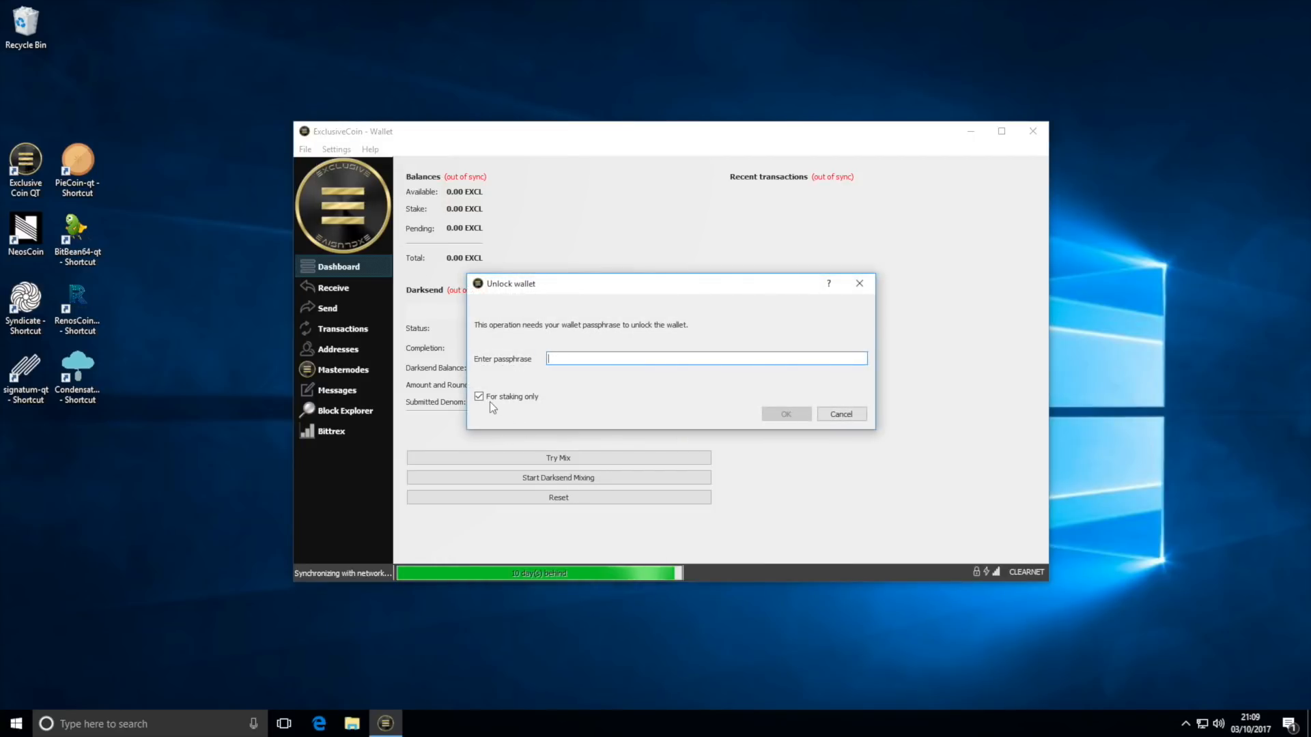
mouse_move(574, 395)
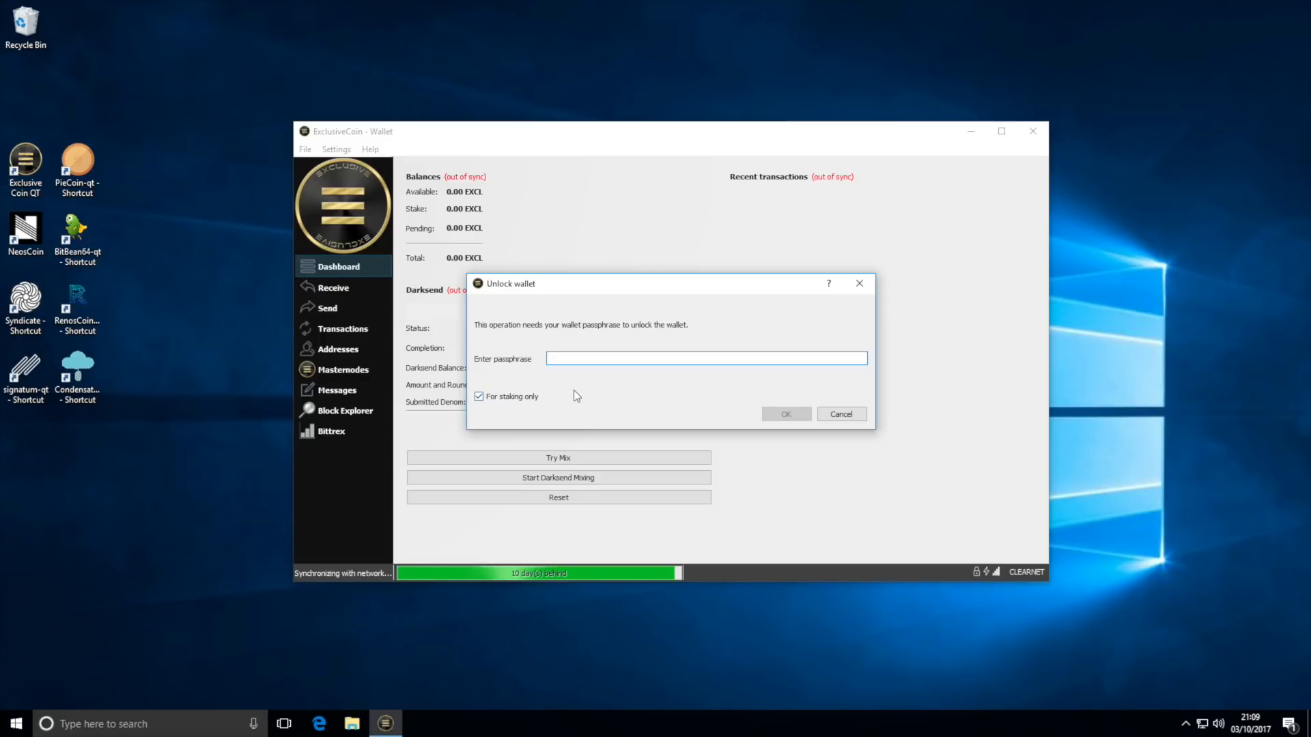
type("•")
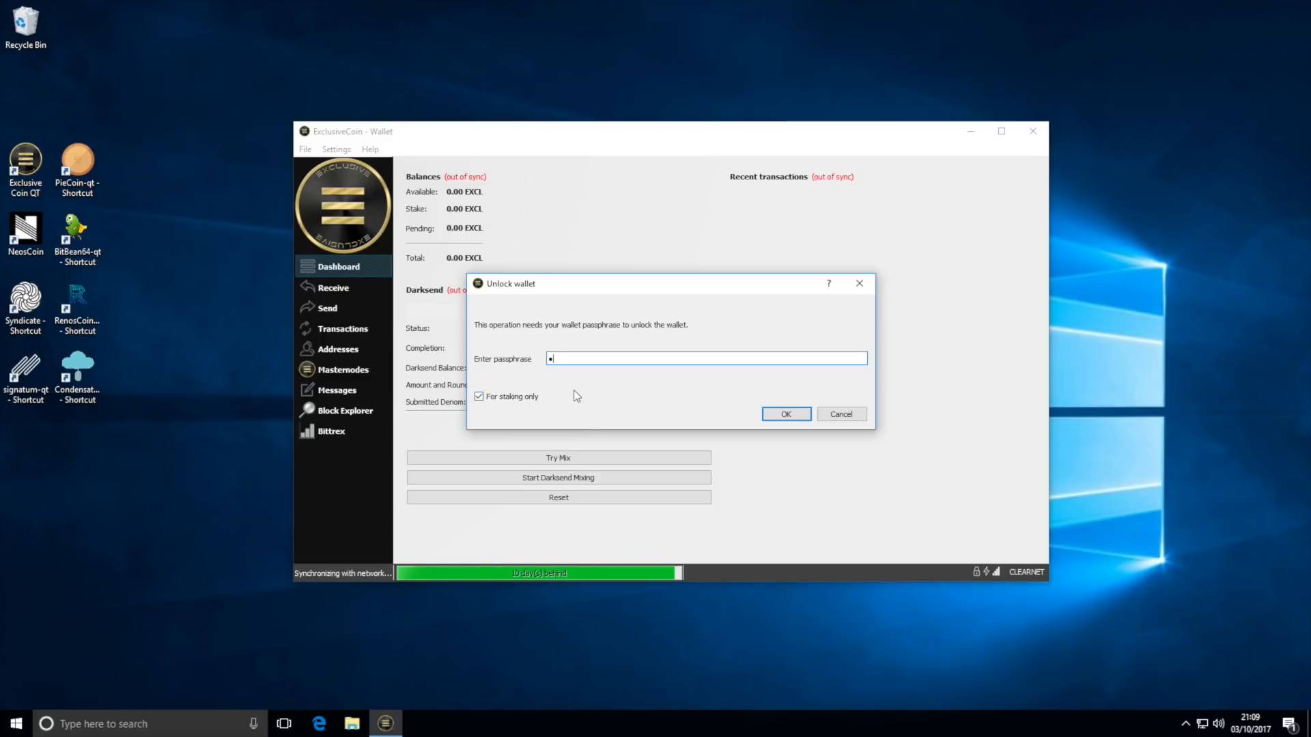
type("**")
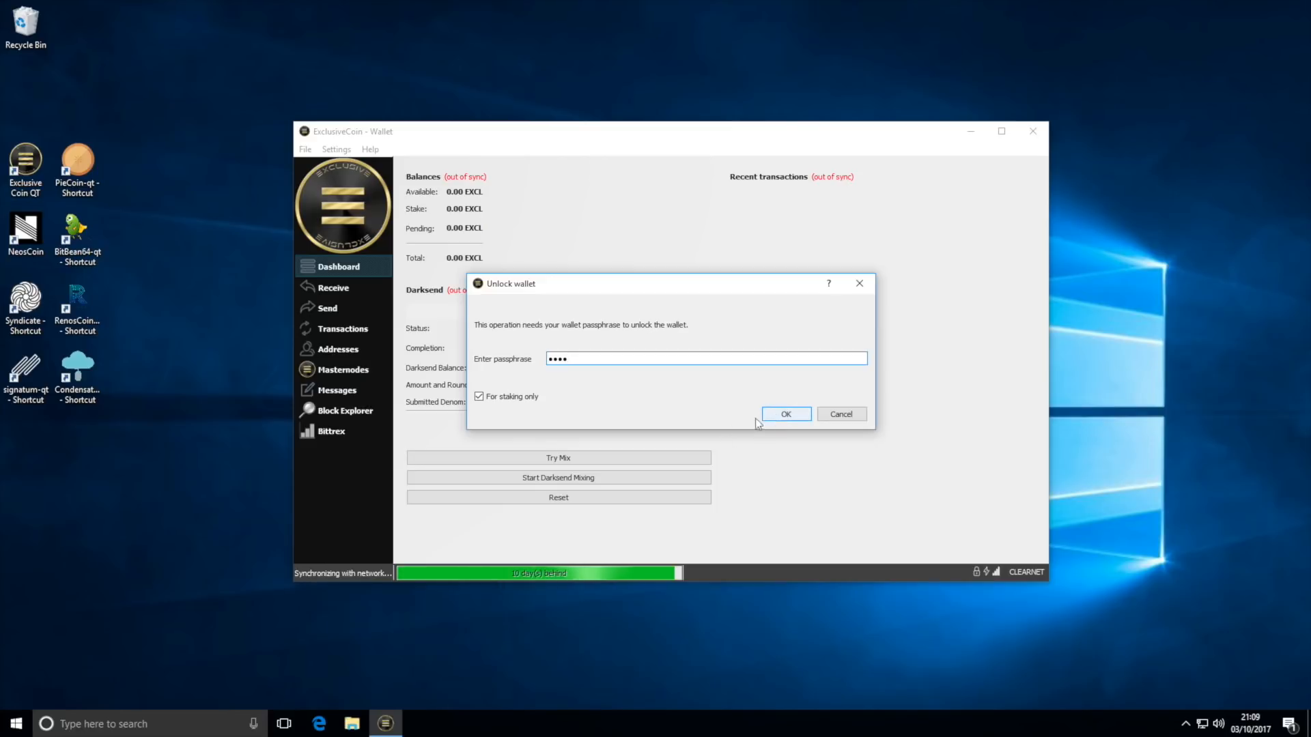
left_click(784, 414)
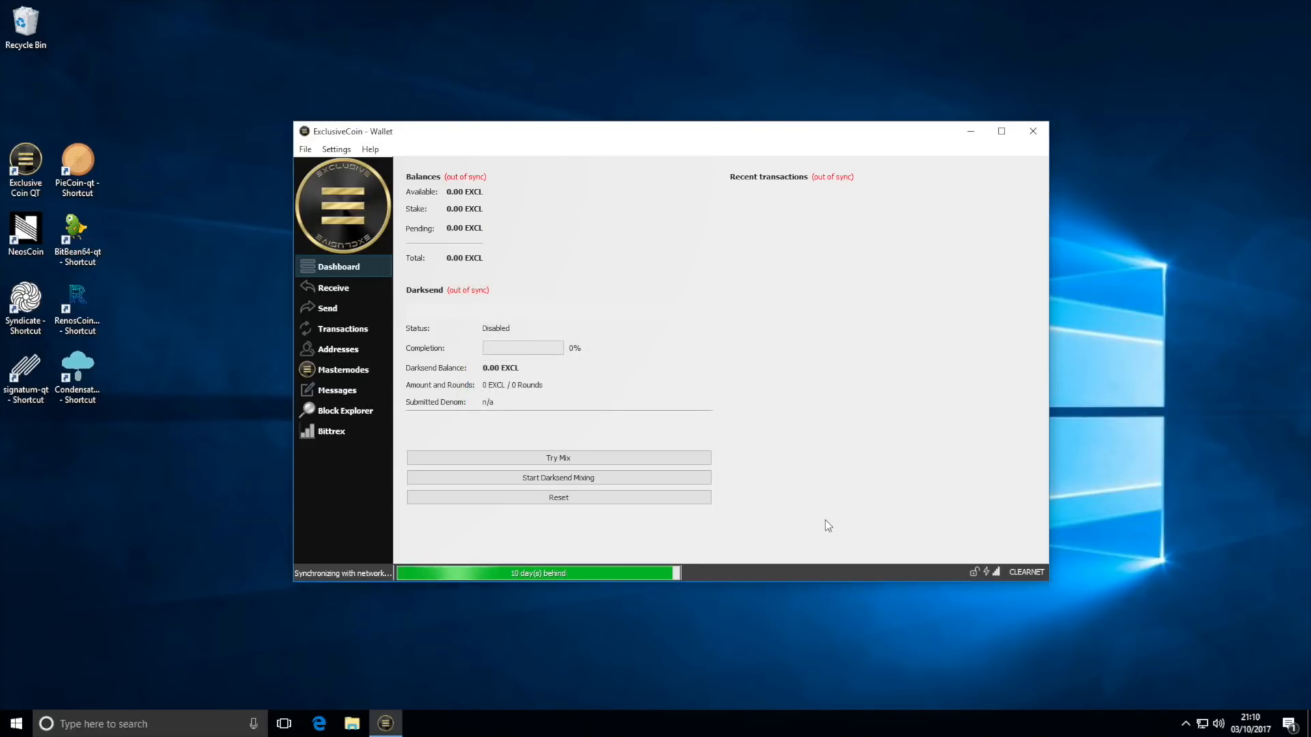
mouse_move(979, 581)
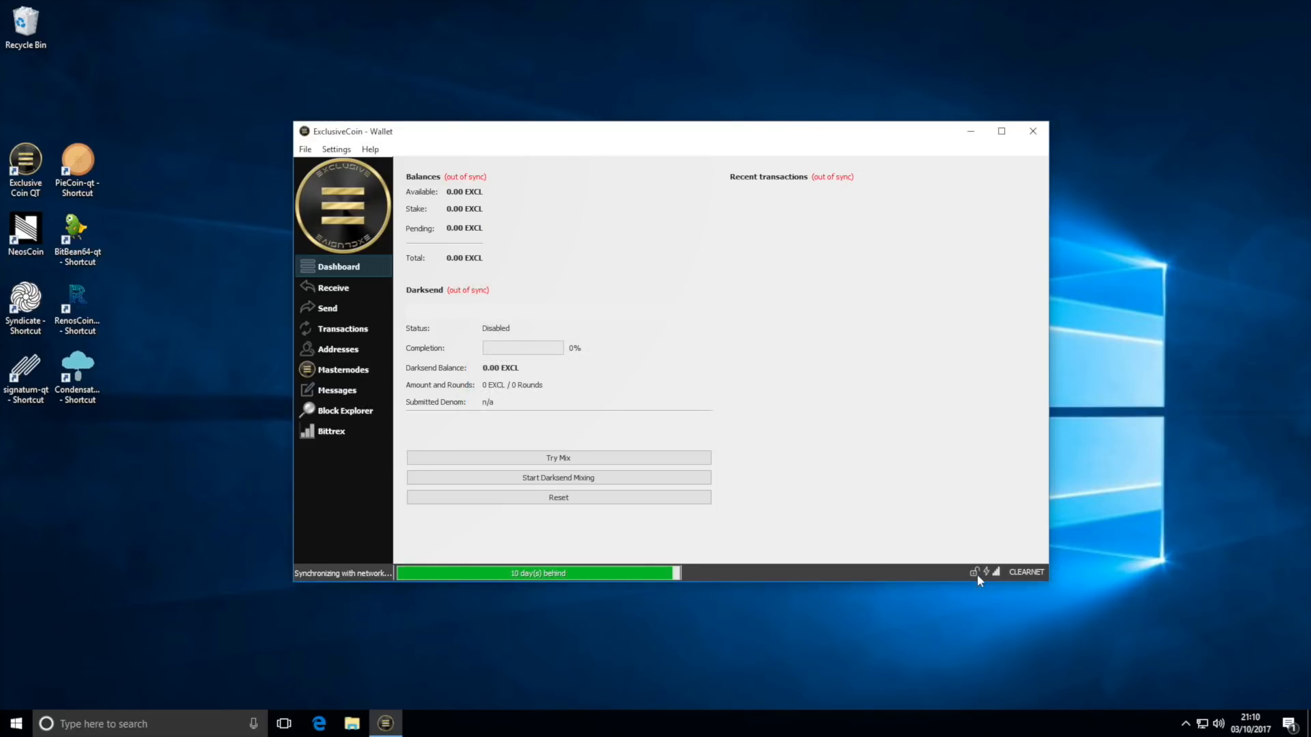
mouse_move(984, 573)
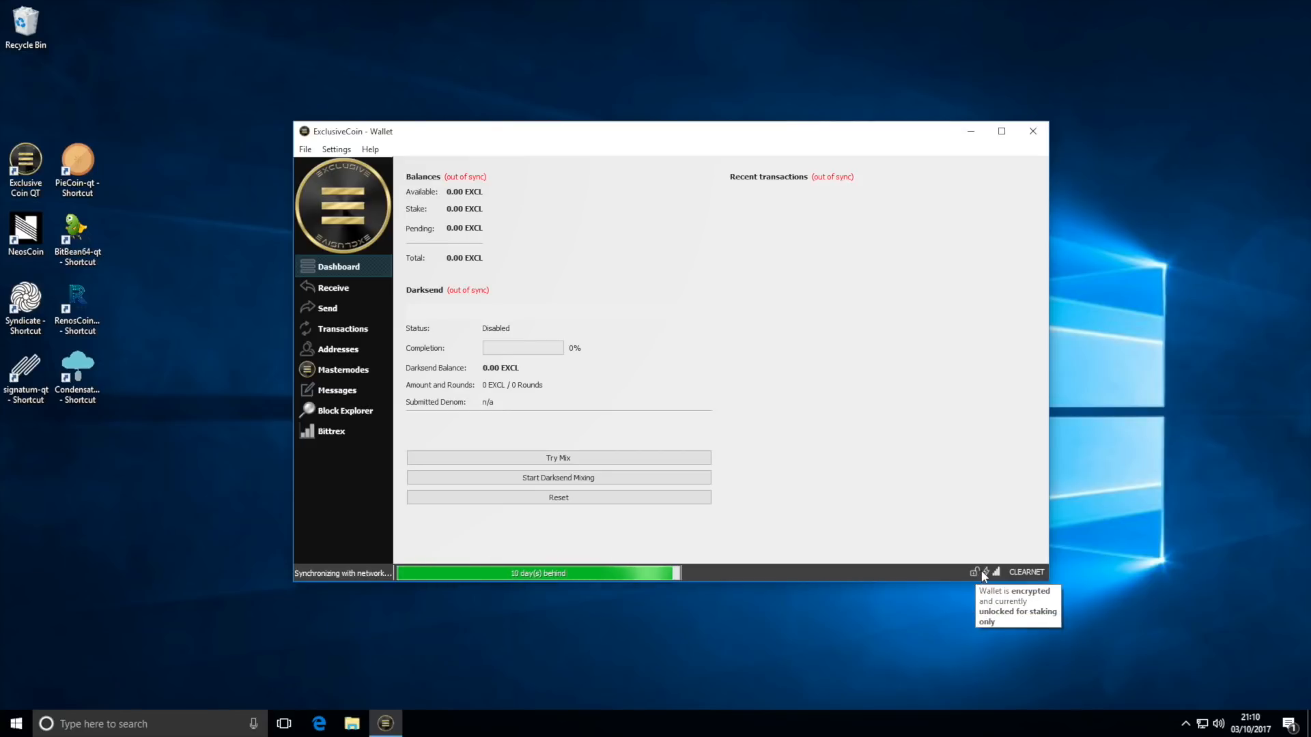
mouse_move(987, 573)
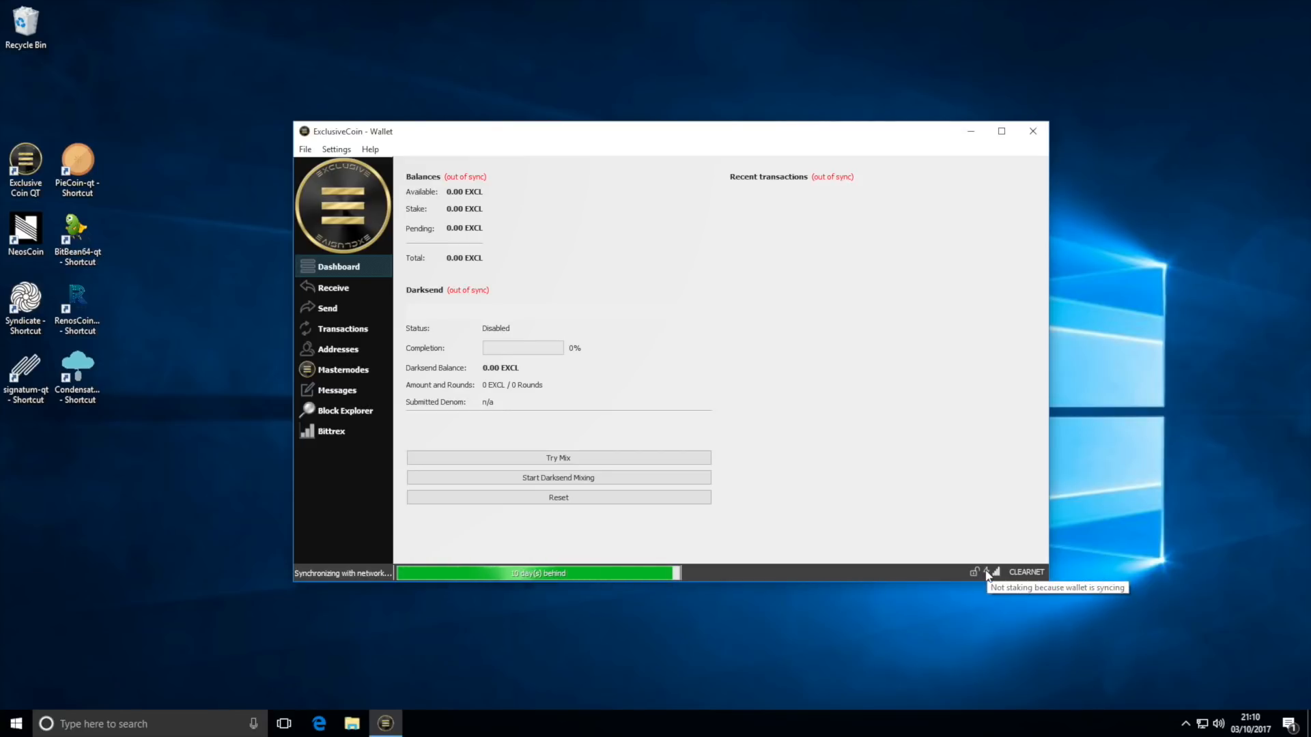
mouse_move(1036, 623)
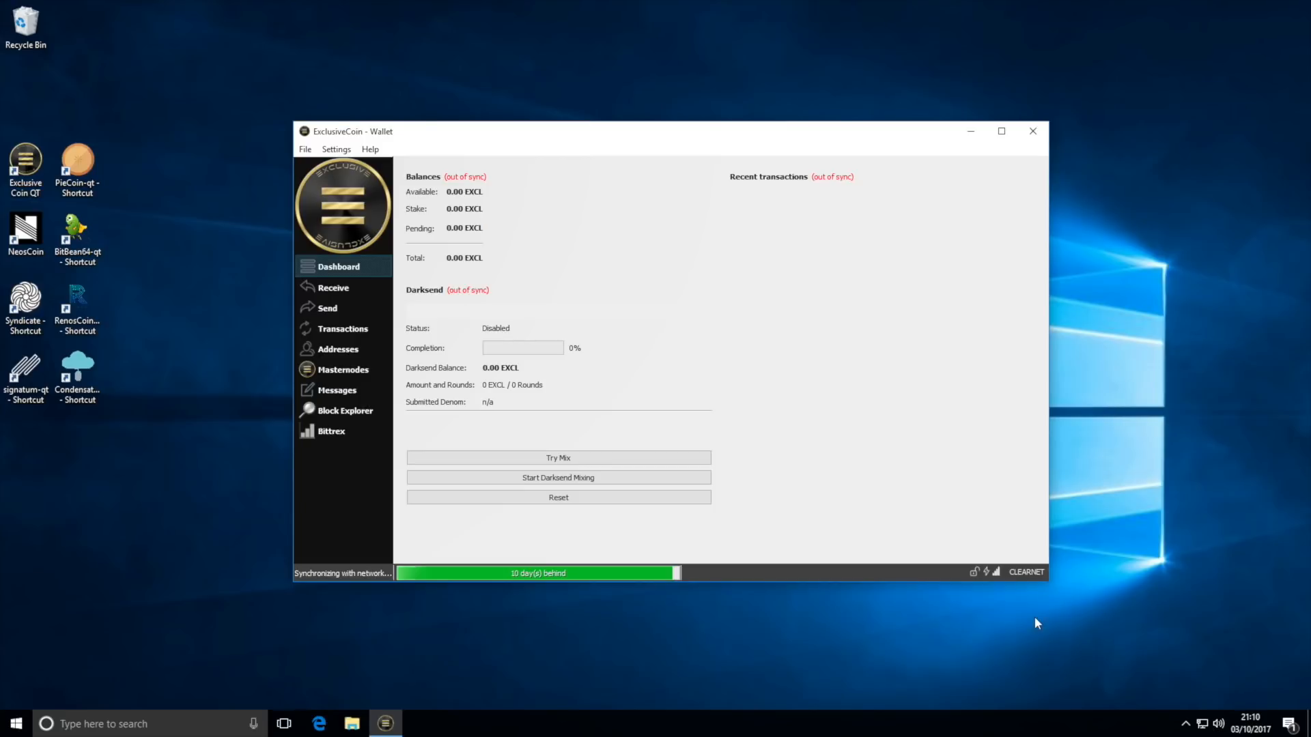
mouse_move(991, 572)
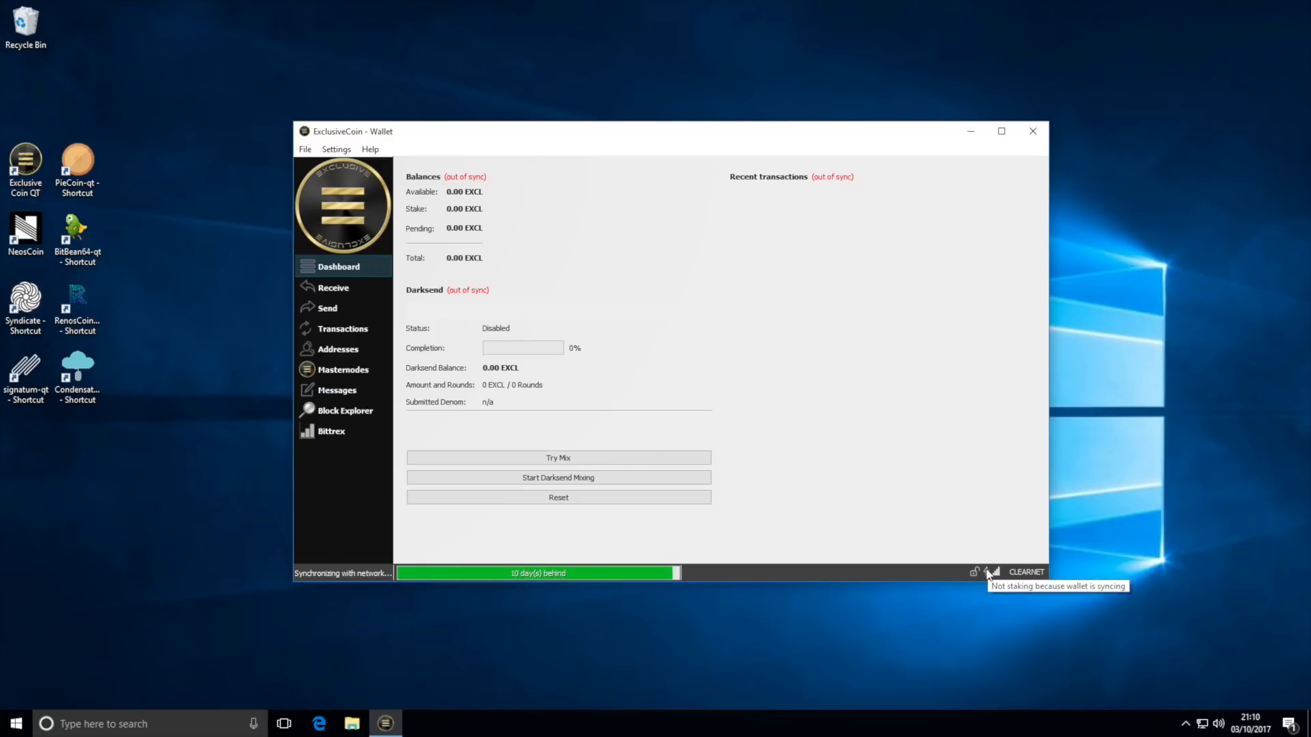
mouse_move(987, 570)
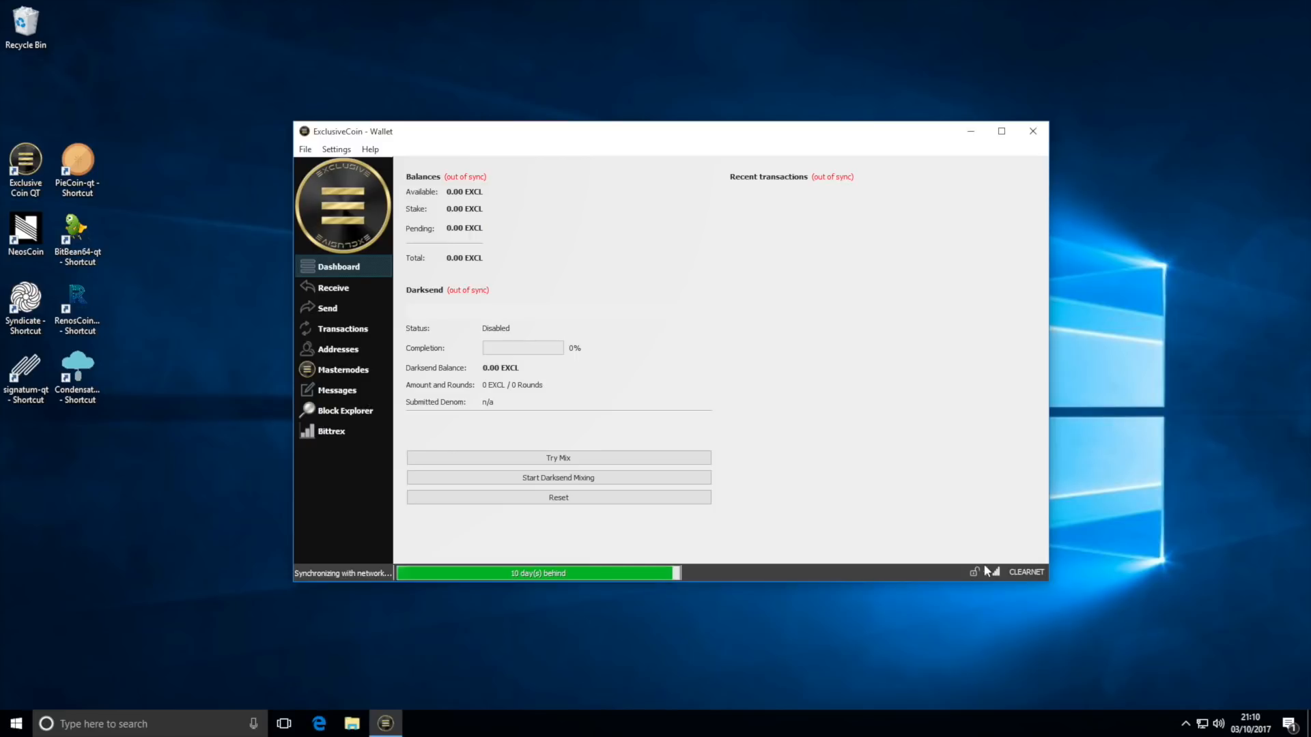
mouse_move(982, 554)
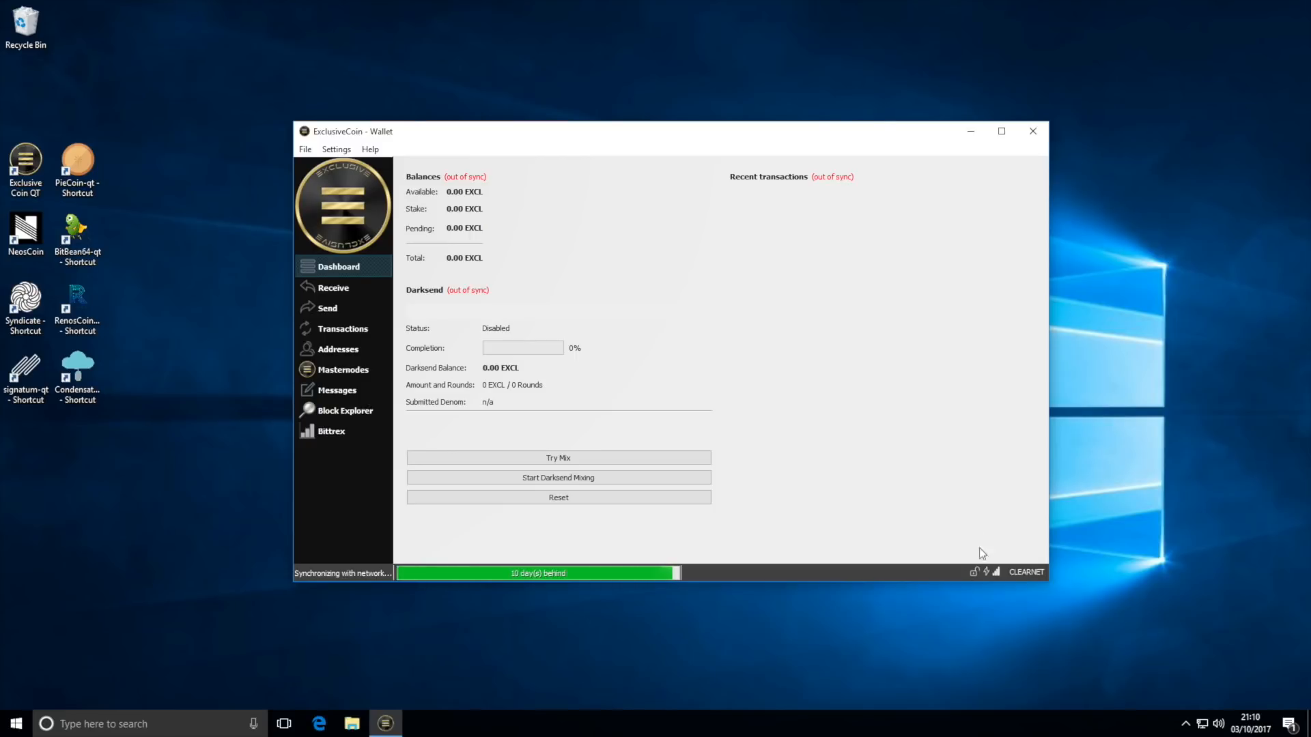
mouse_move(975, 523)
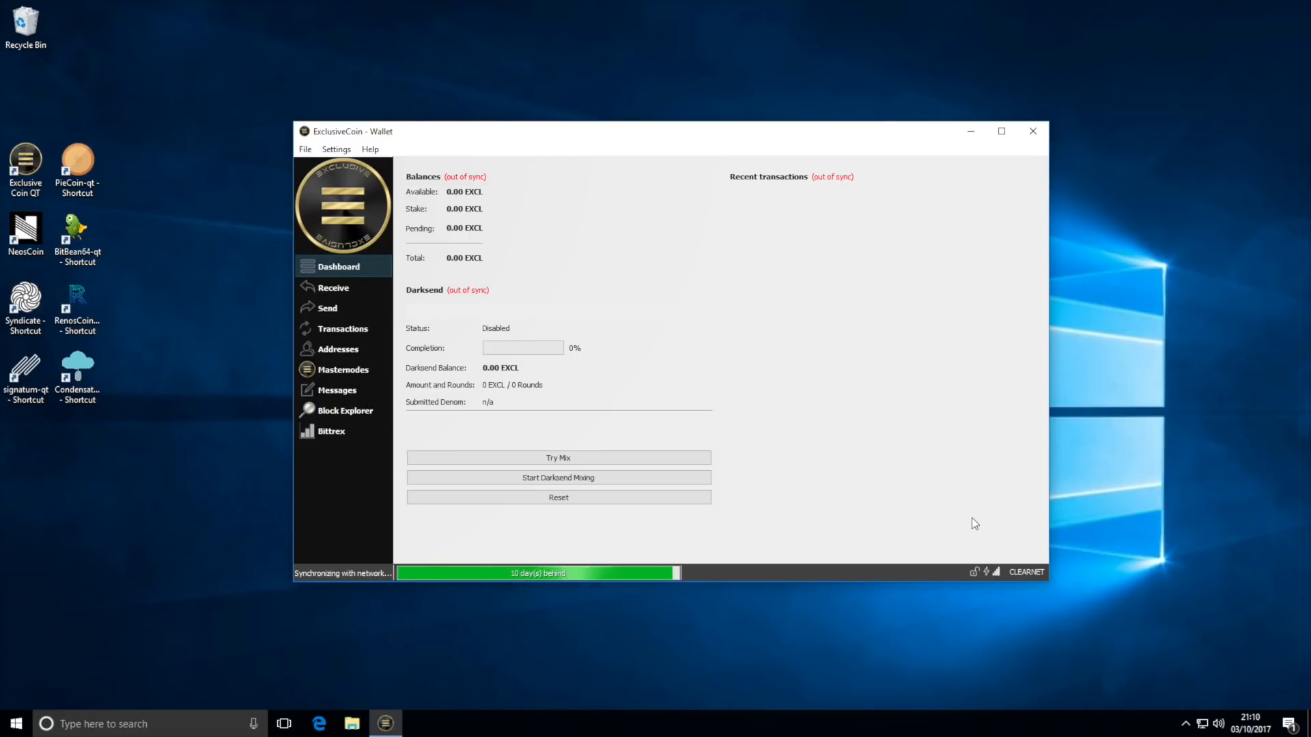
mouse_move(998, 583)
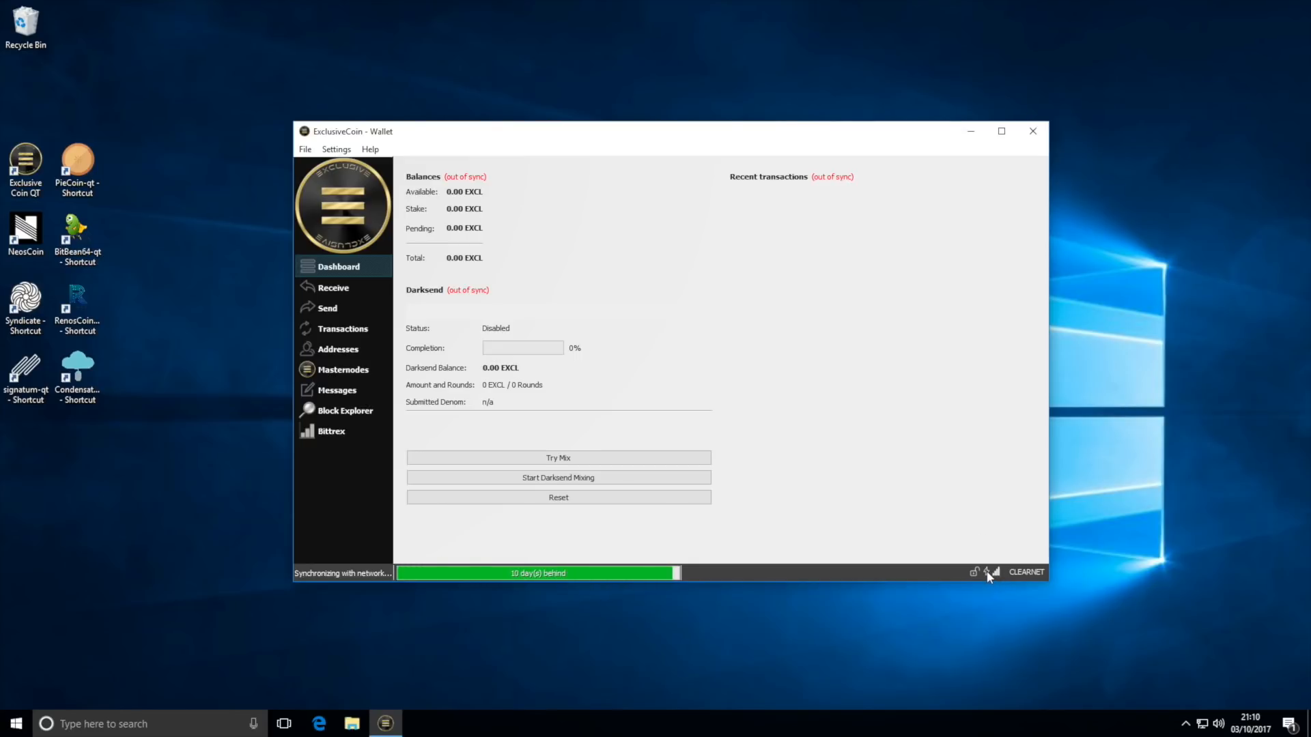
mouse_move(987, 572)
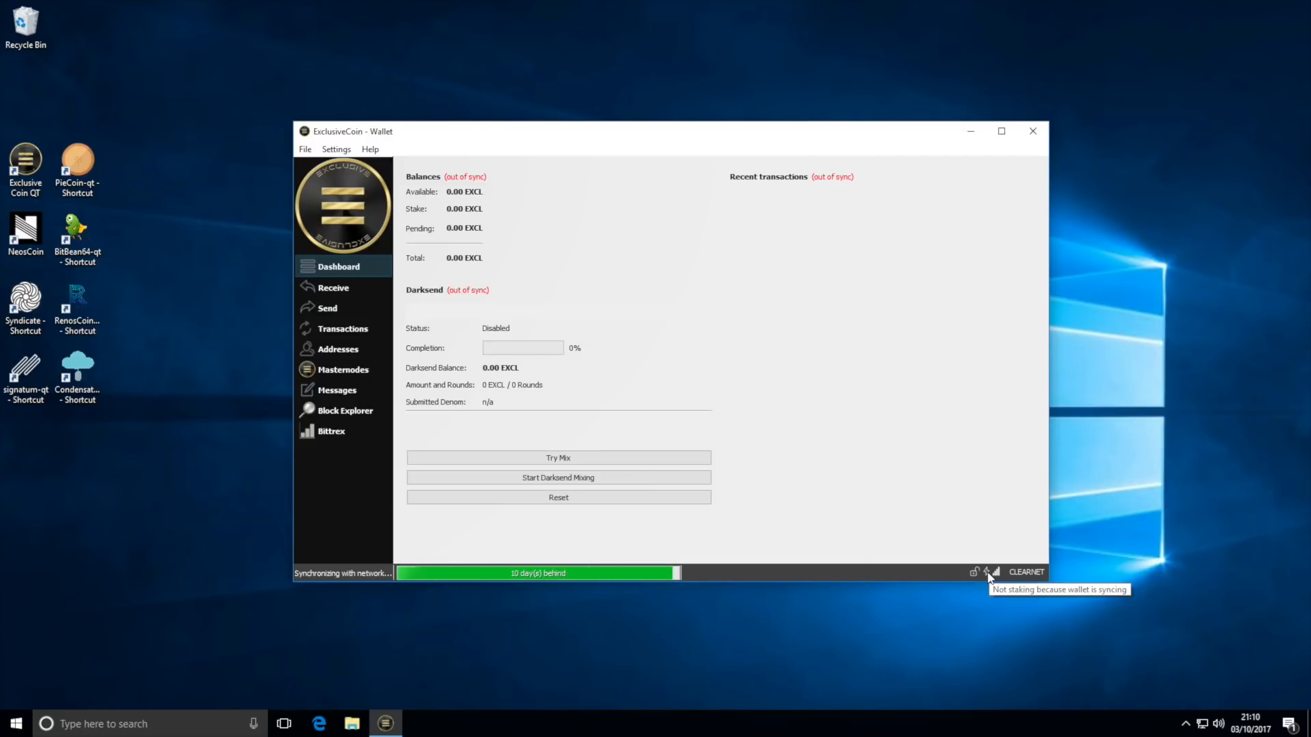
mouse_move(772, 350)
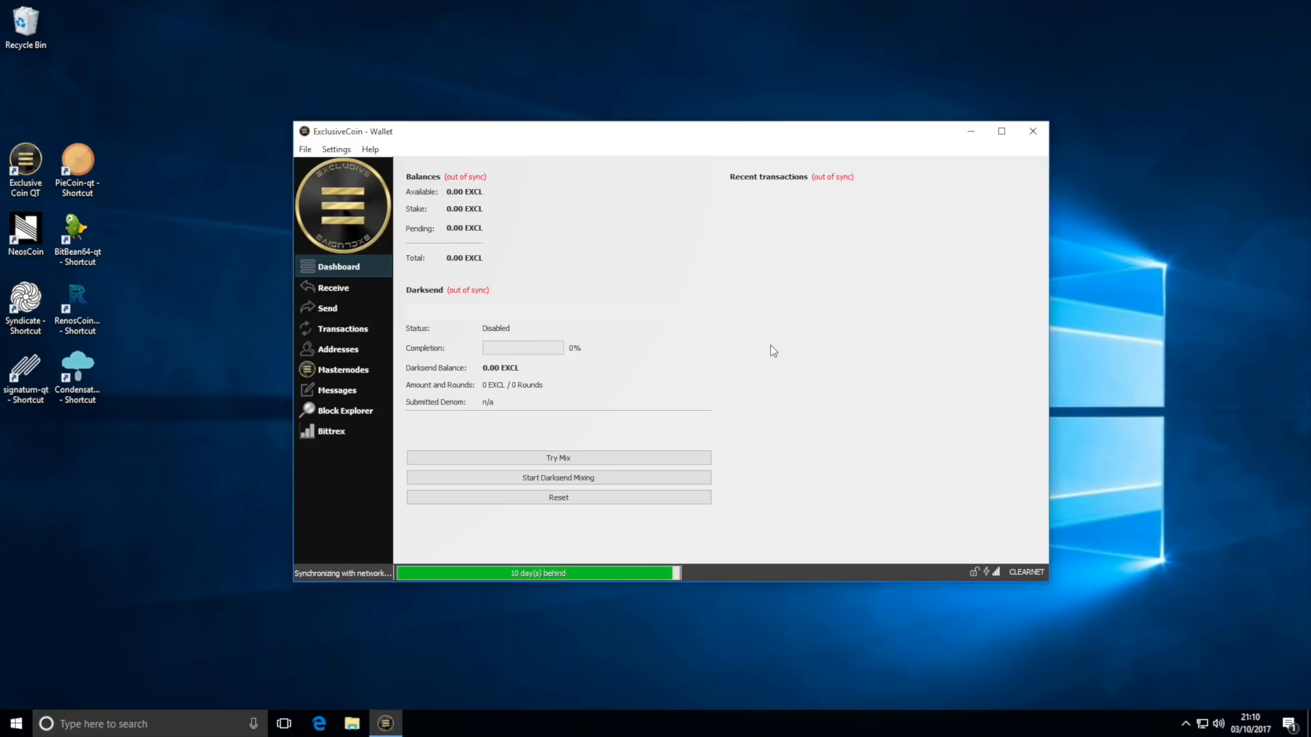
mouse_move(644, 246)
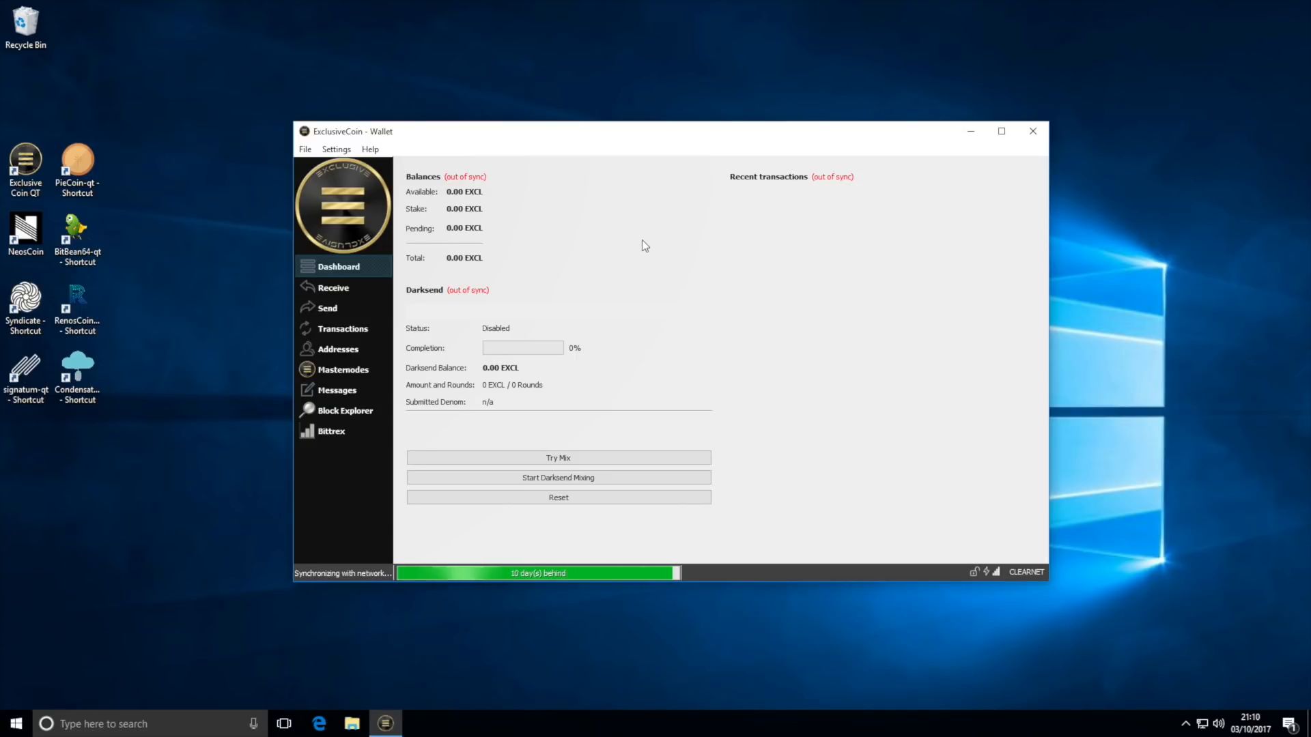
mouse_move(677, 245)
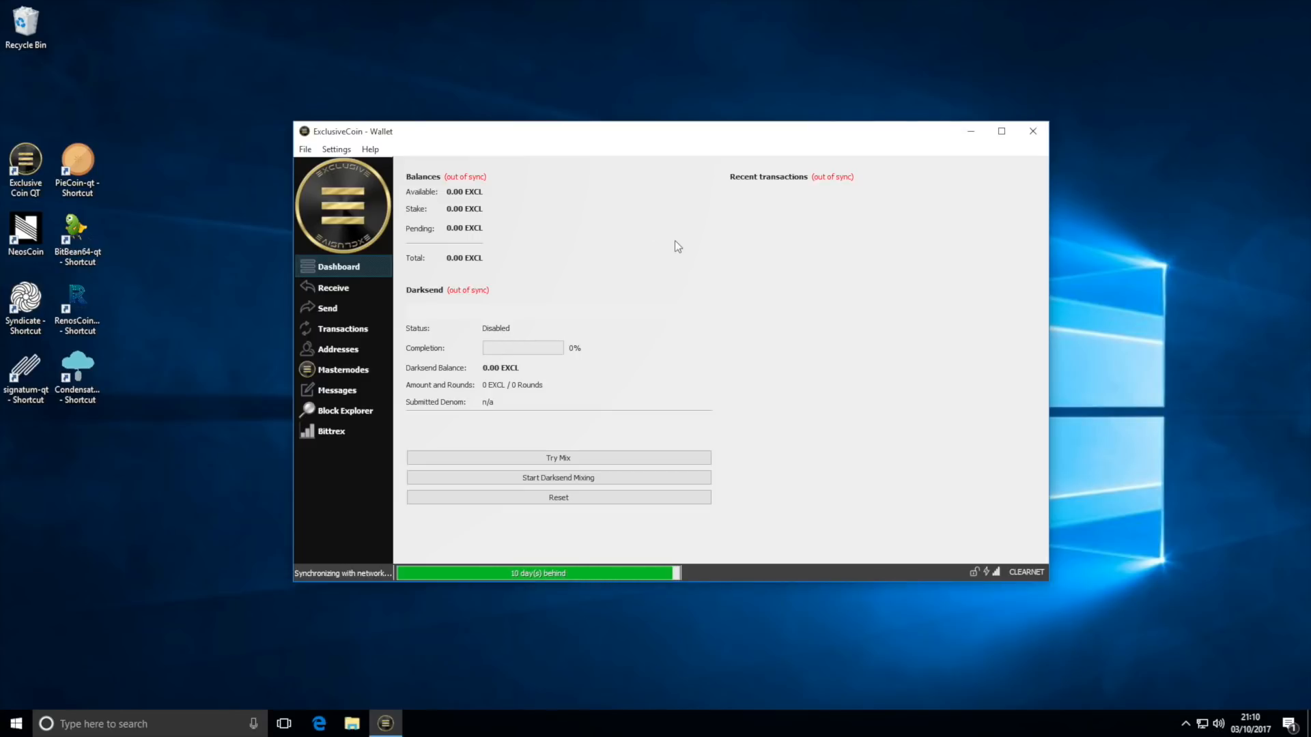
mouse_move(532, 275)
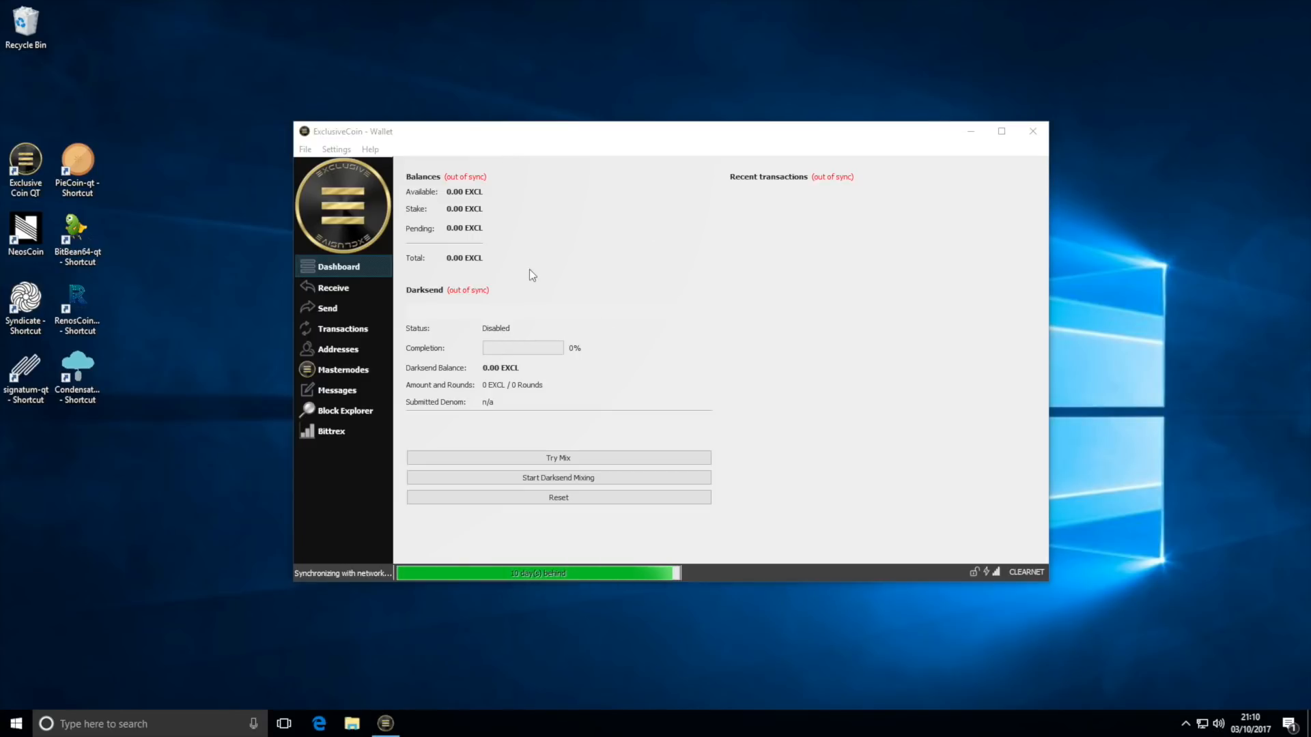
mouse_move(474, 7)
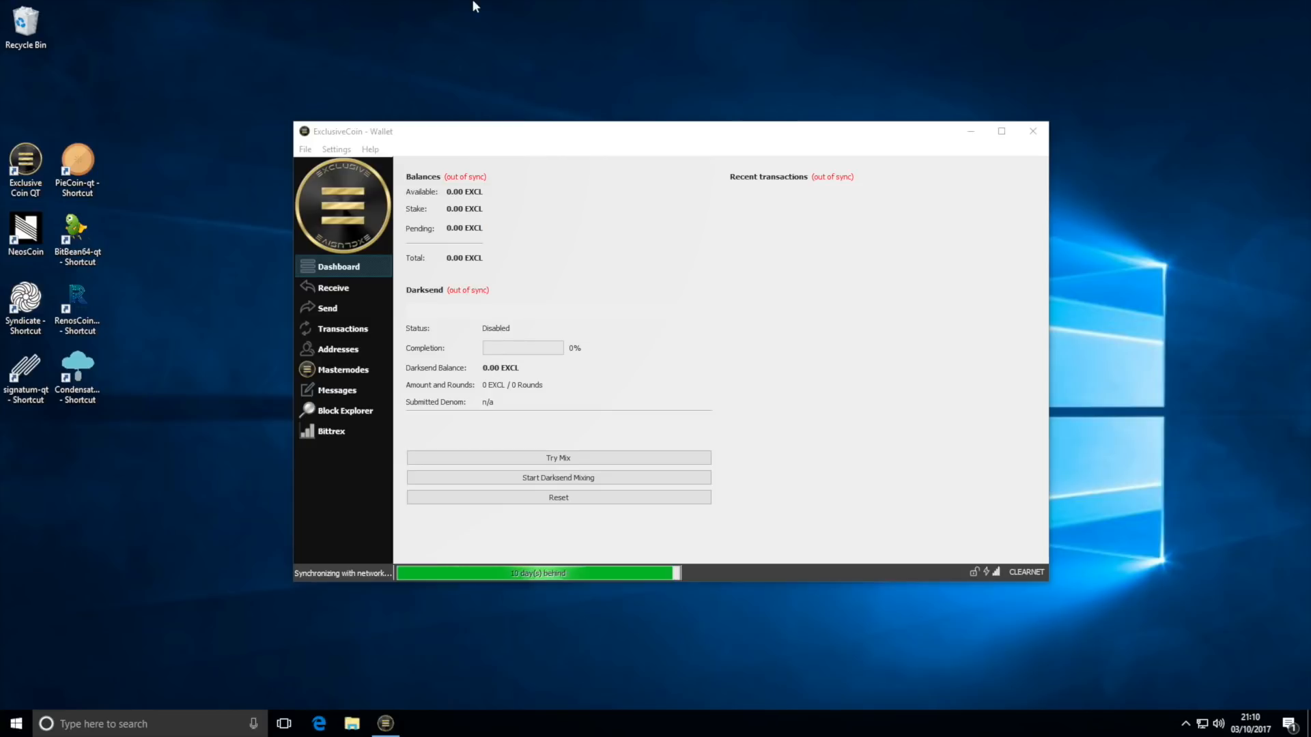
mouse_move(488, 6)
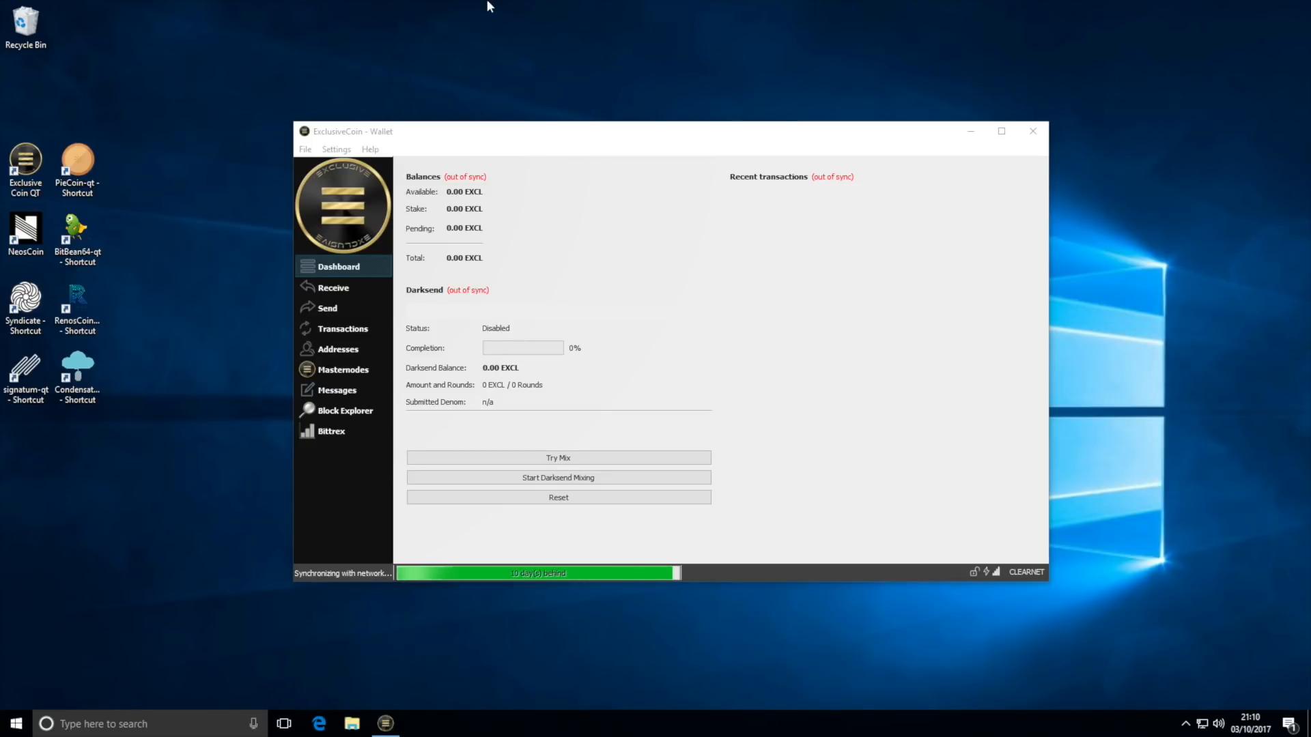
mouse_move(551, 7)
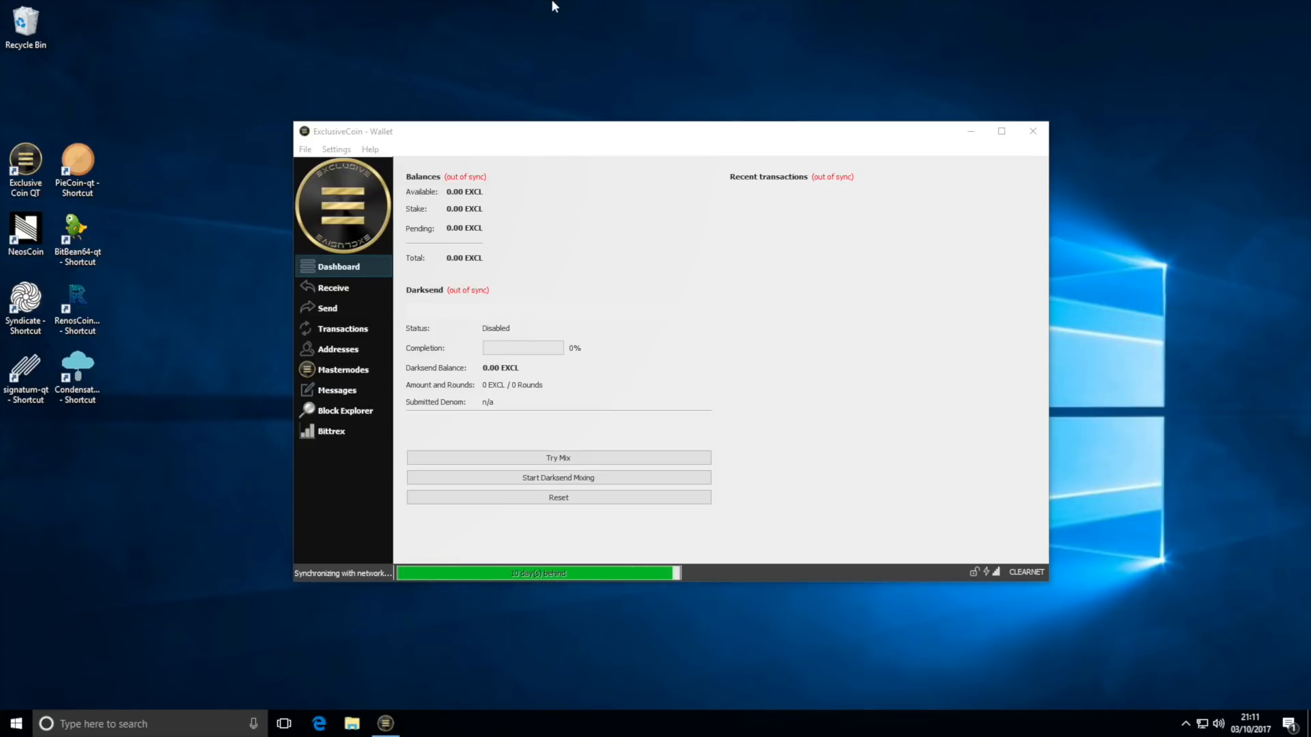